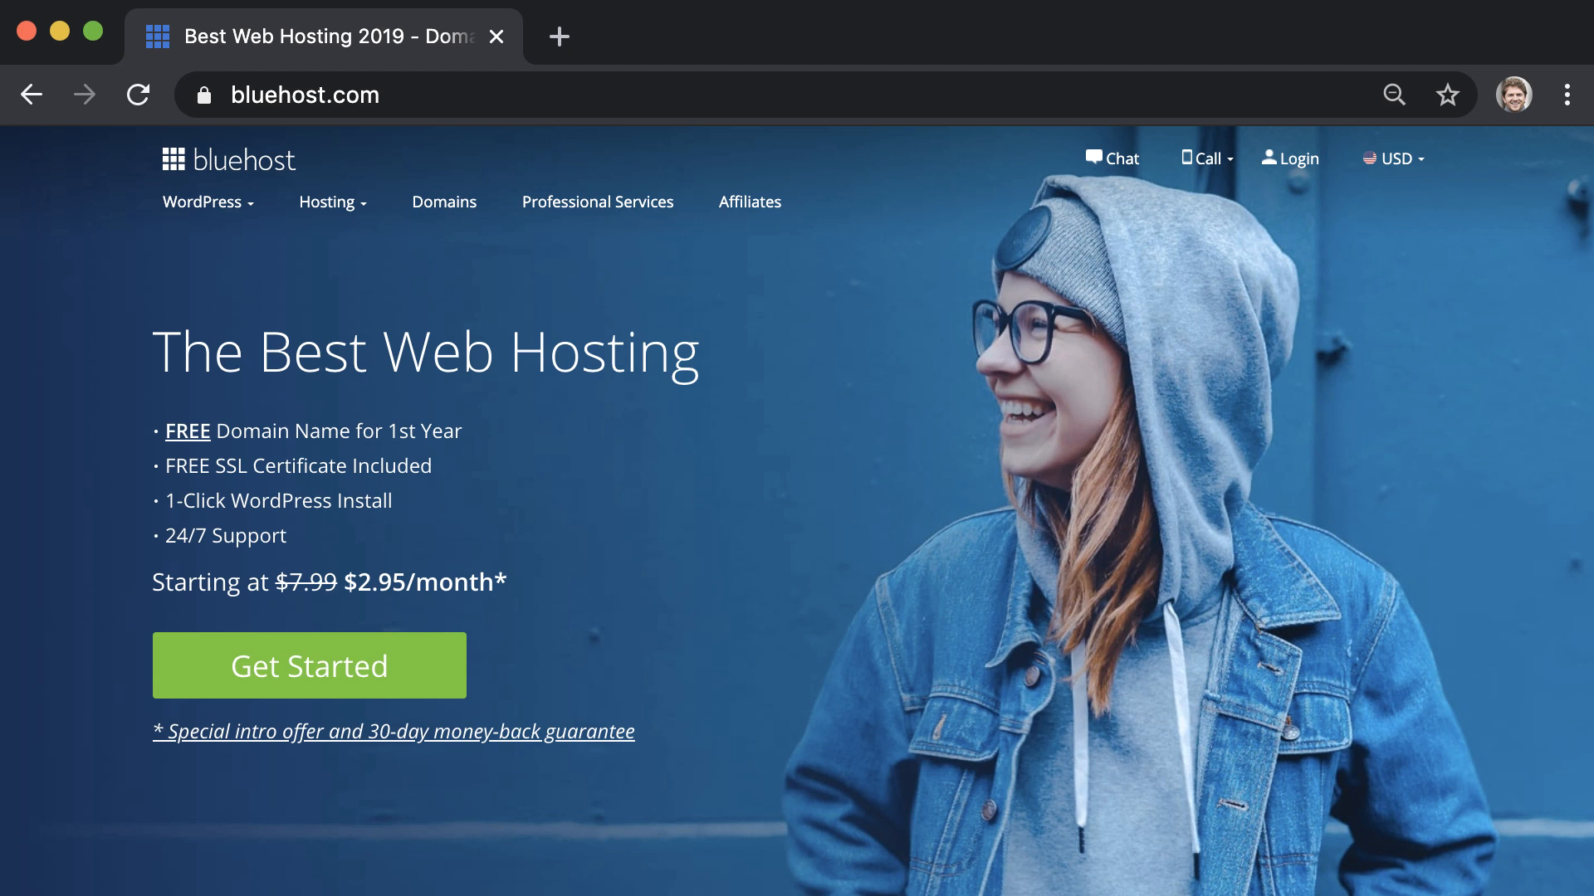
pyautogui.moveTo(651, 675)
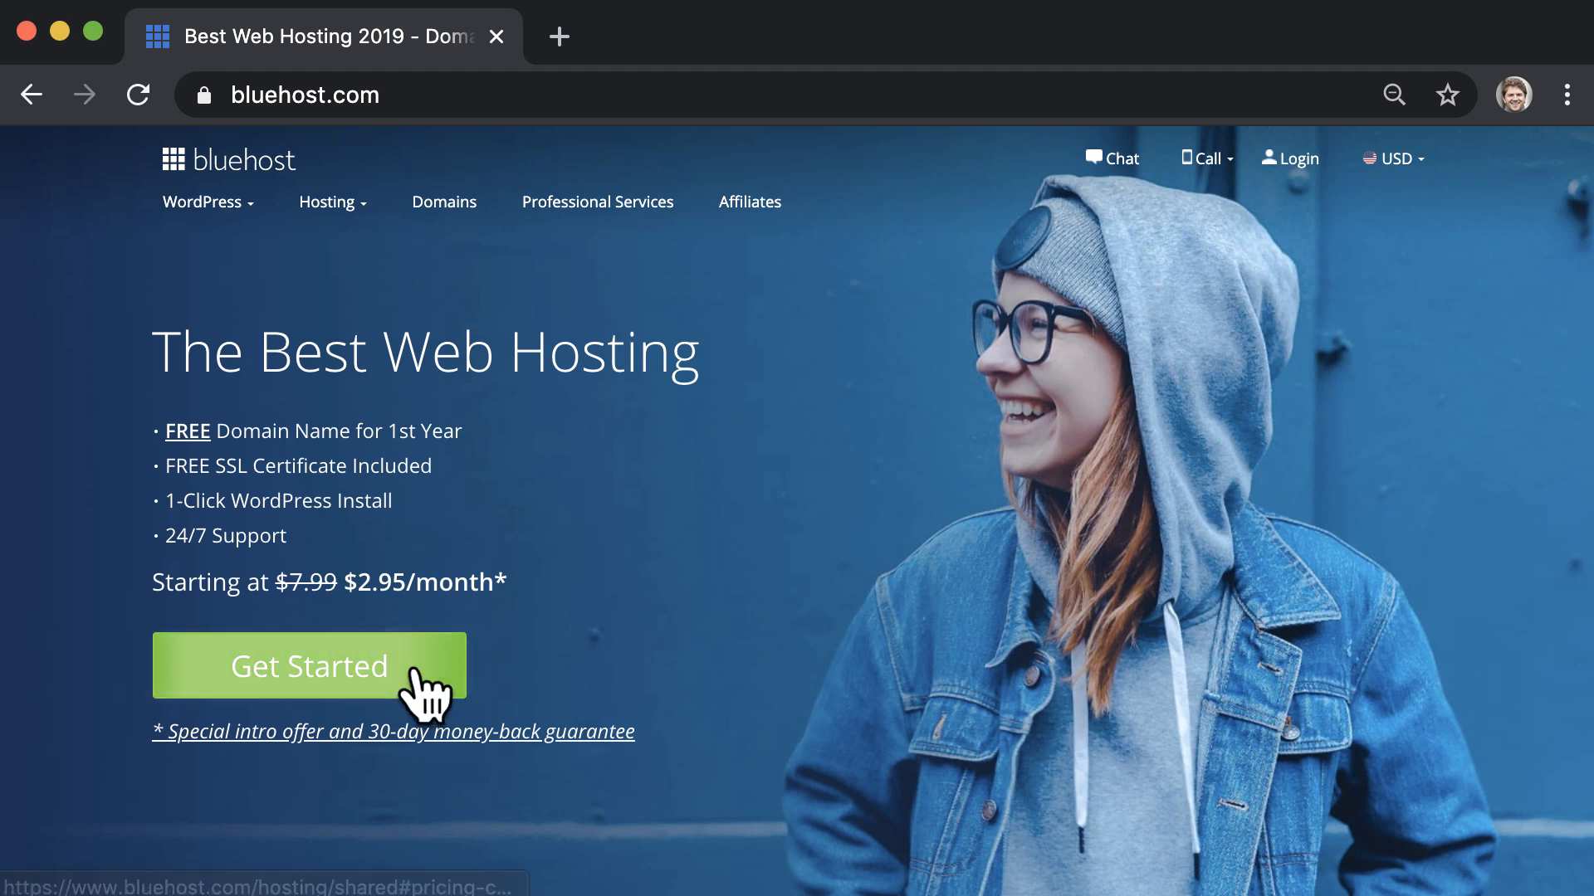
# Choose the Basic hosting plan and continue signup with the new domain websitesosimple
pyautogui.click(309, 667)
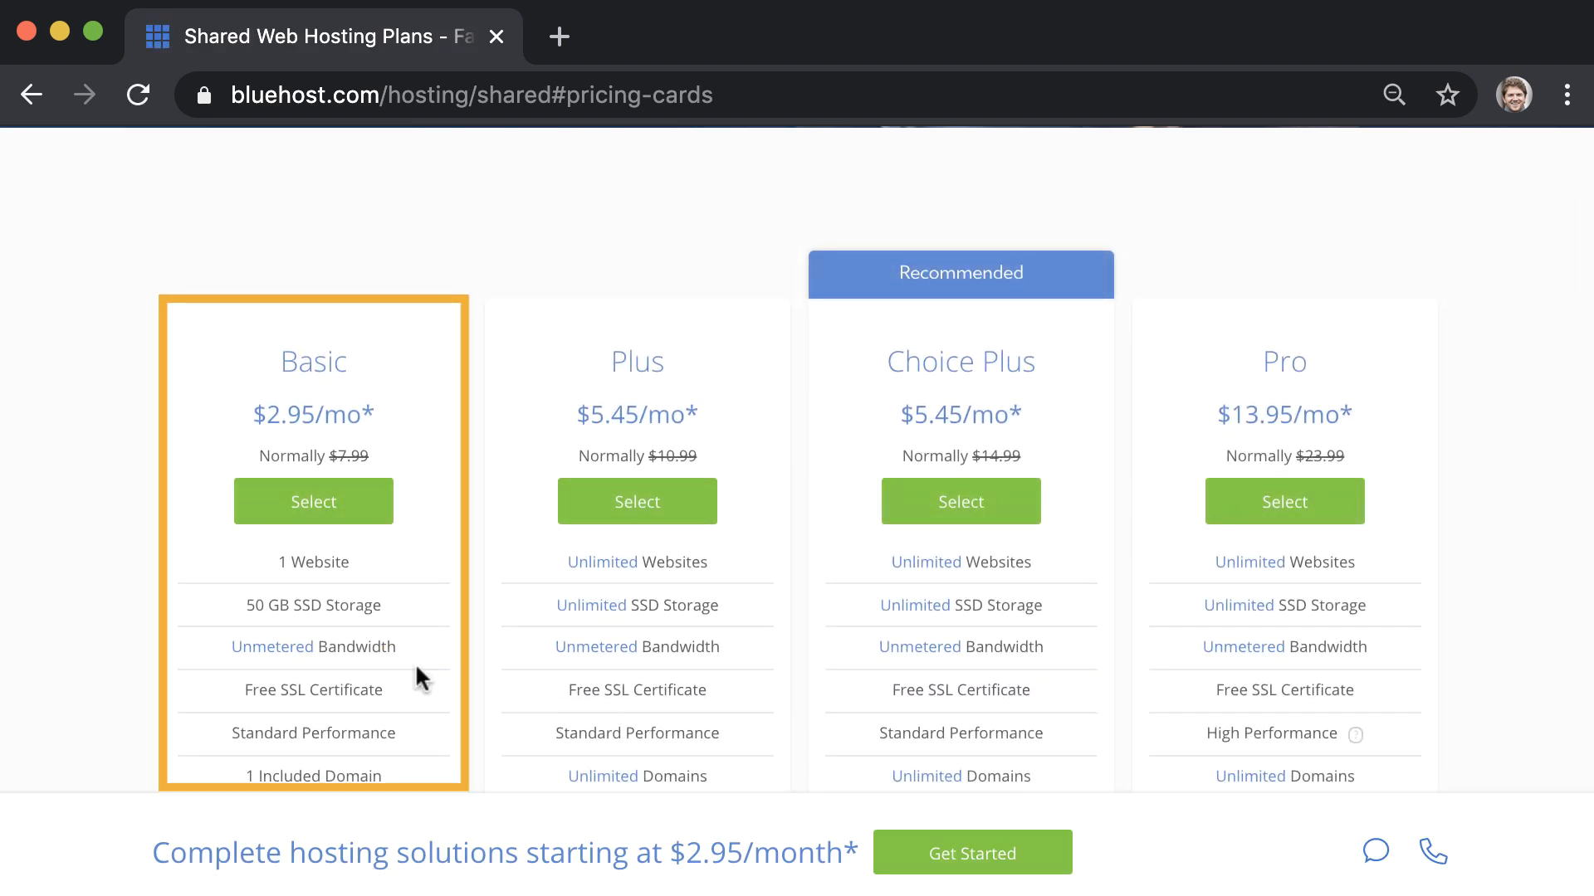
pyautogui.click(314, 501)
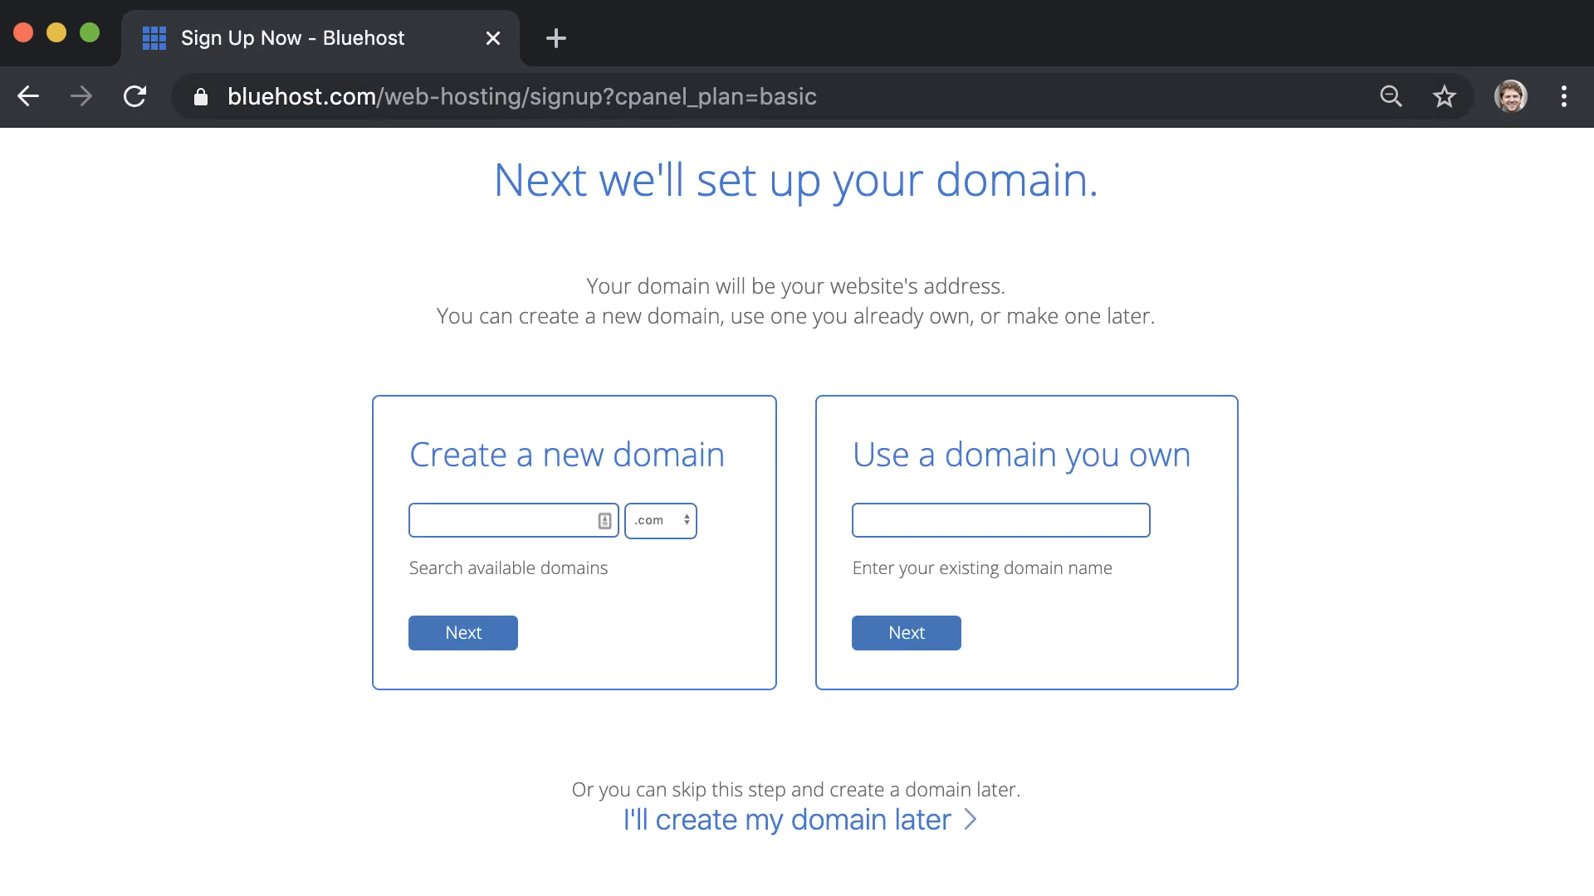
pyautogui.click(513, 519)
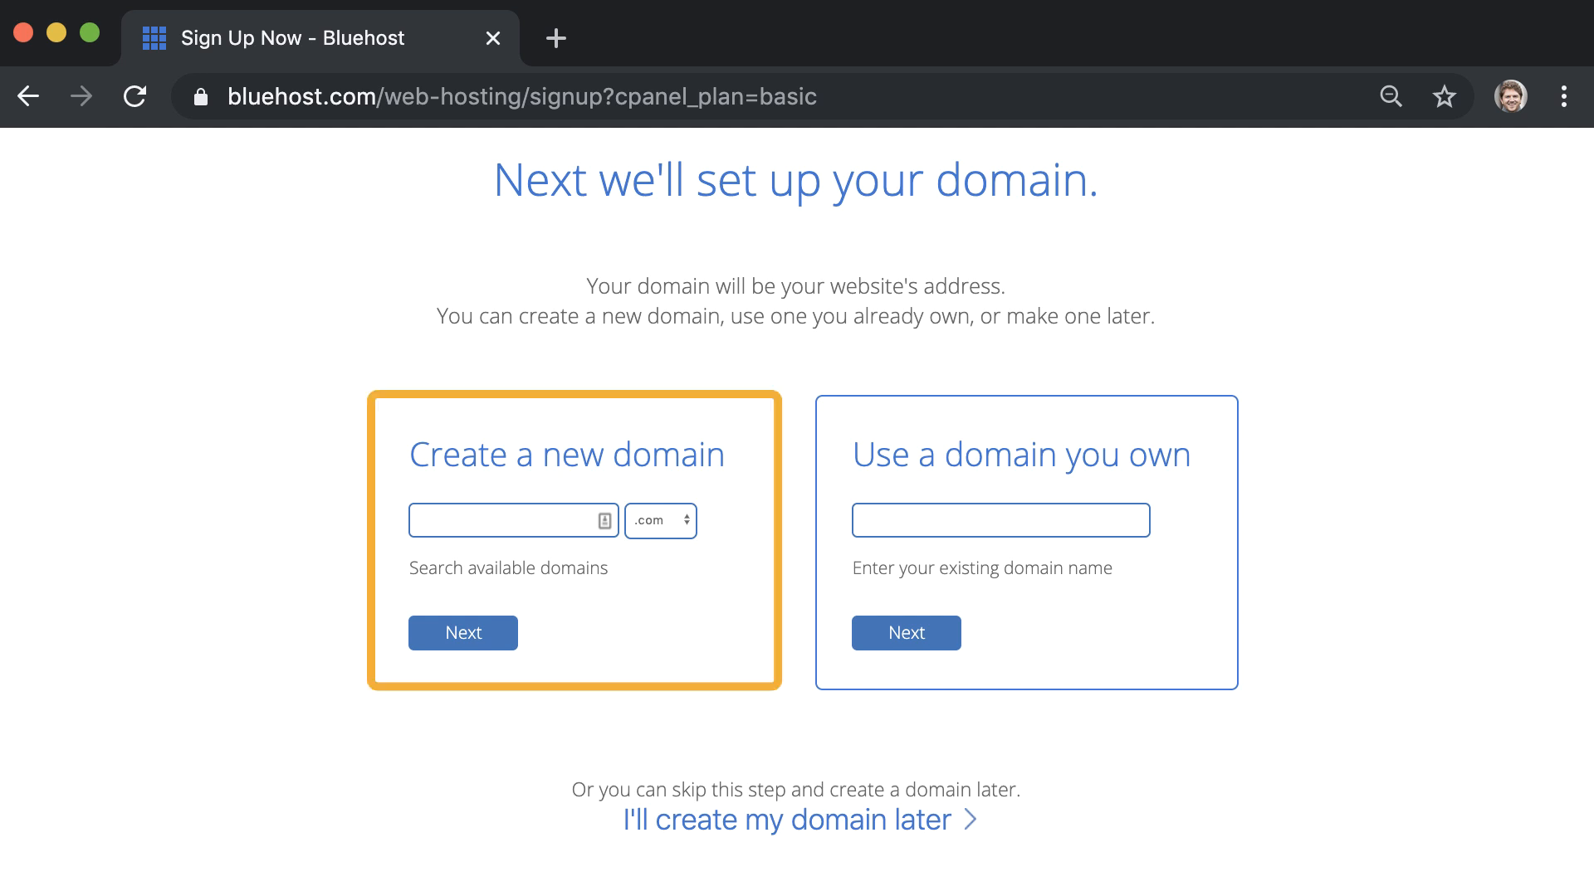
pyautogui.click(468, 520)
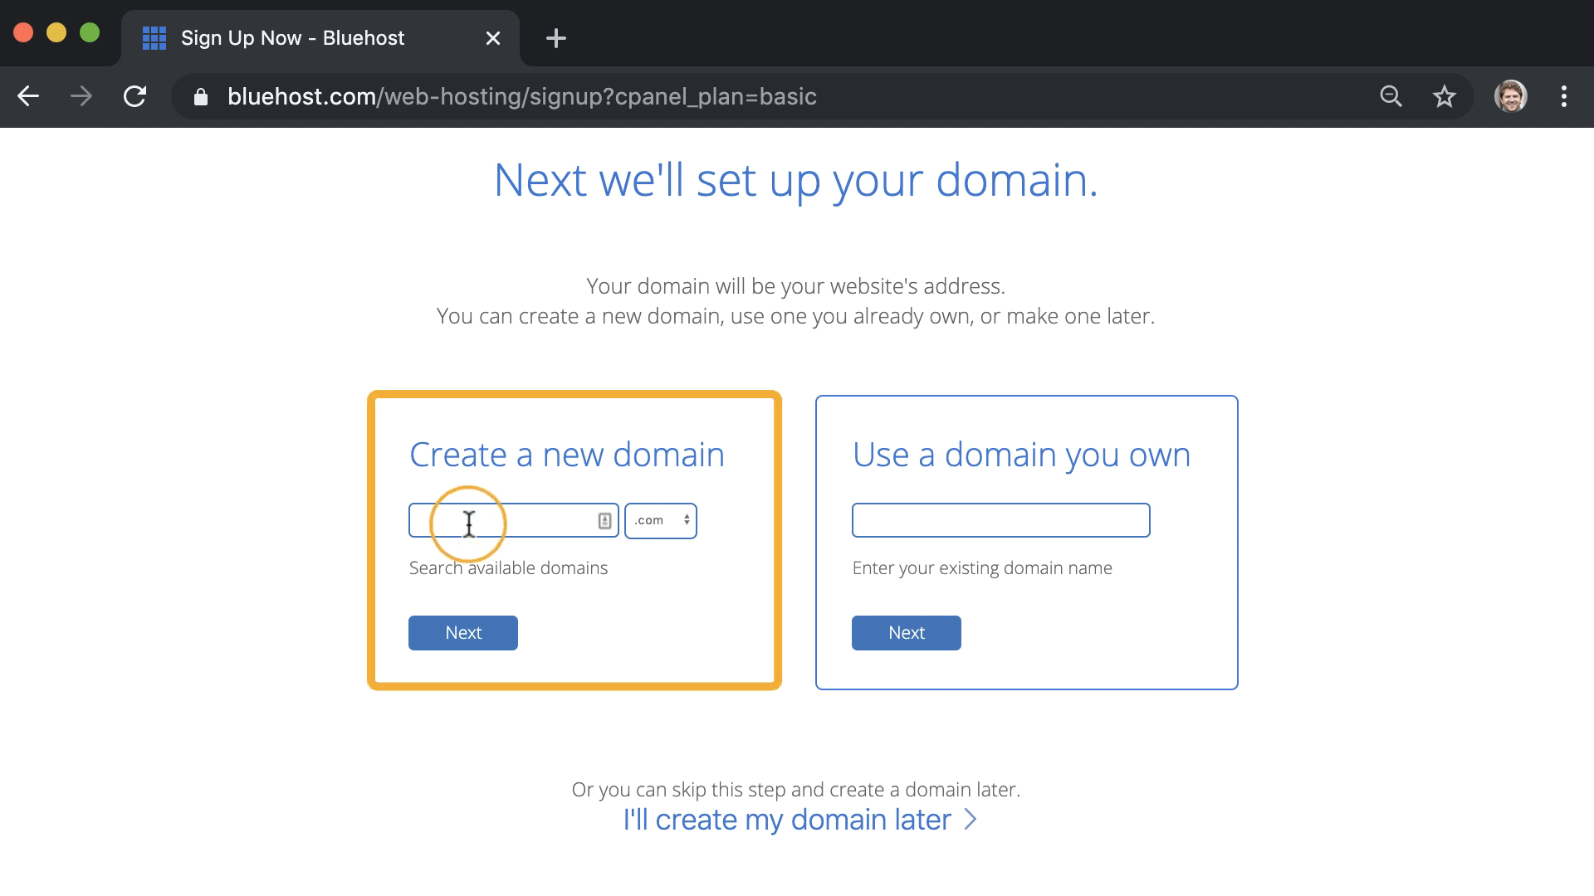
pyautogui.write('websitesosimple')
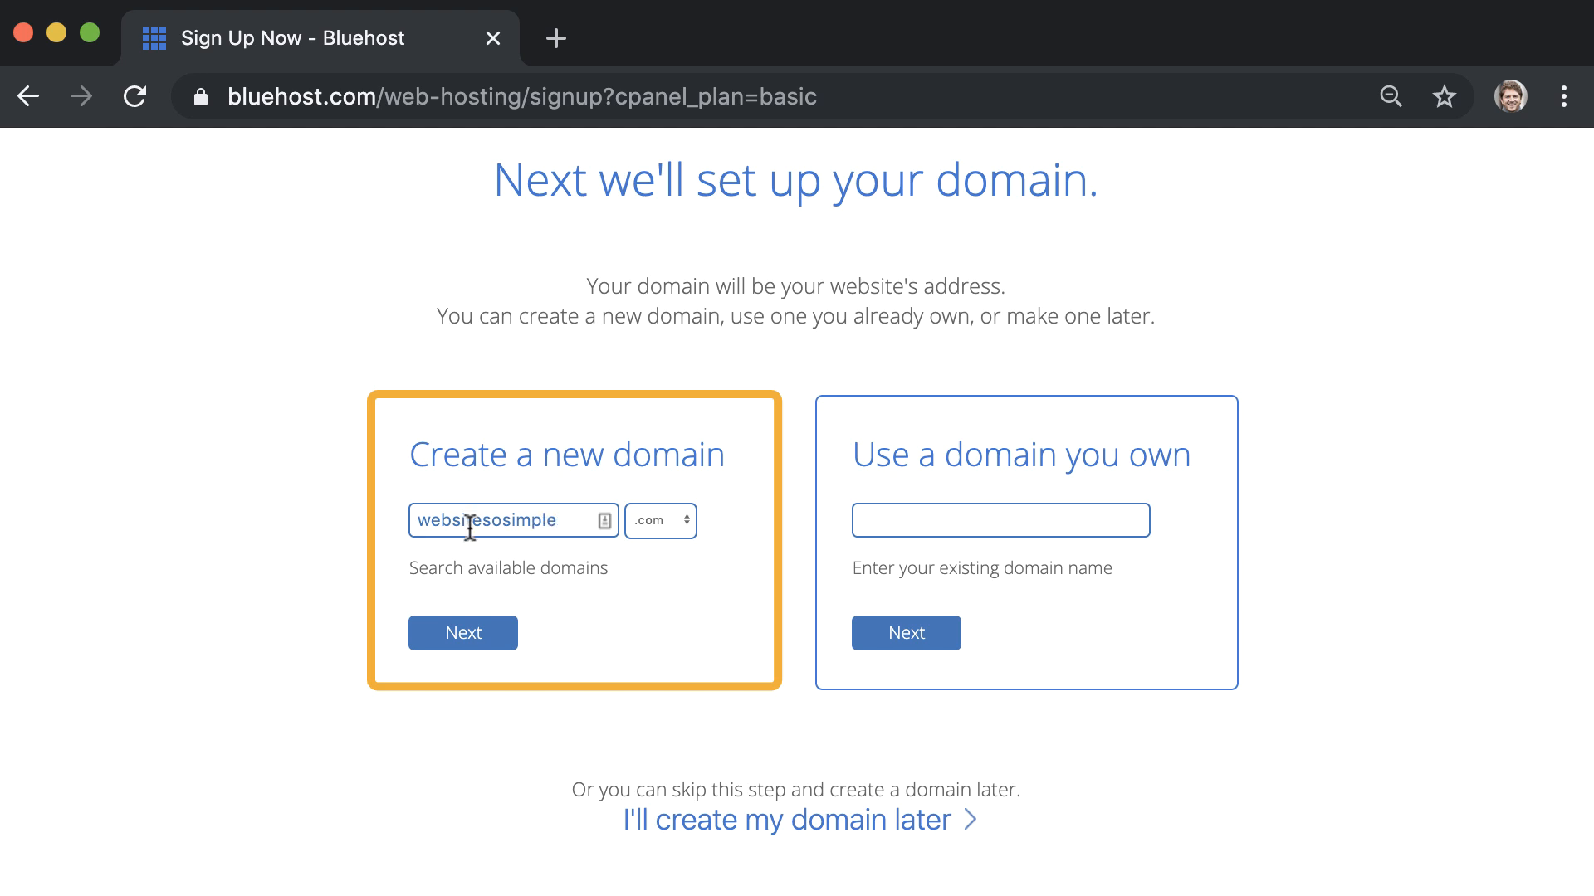
pyautogui.click(462, 632)
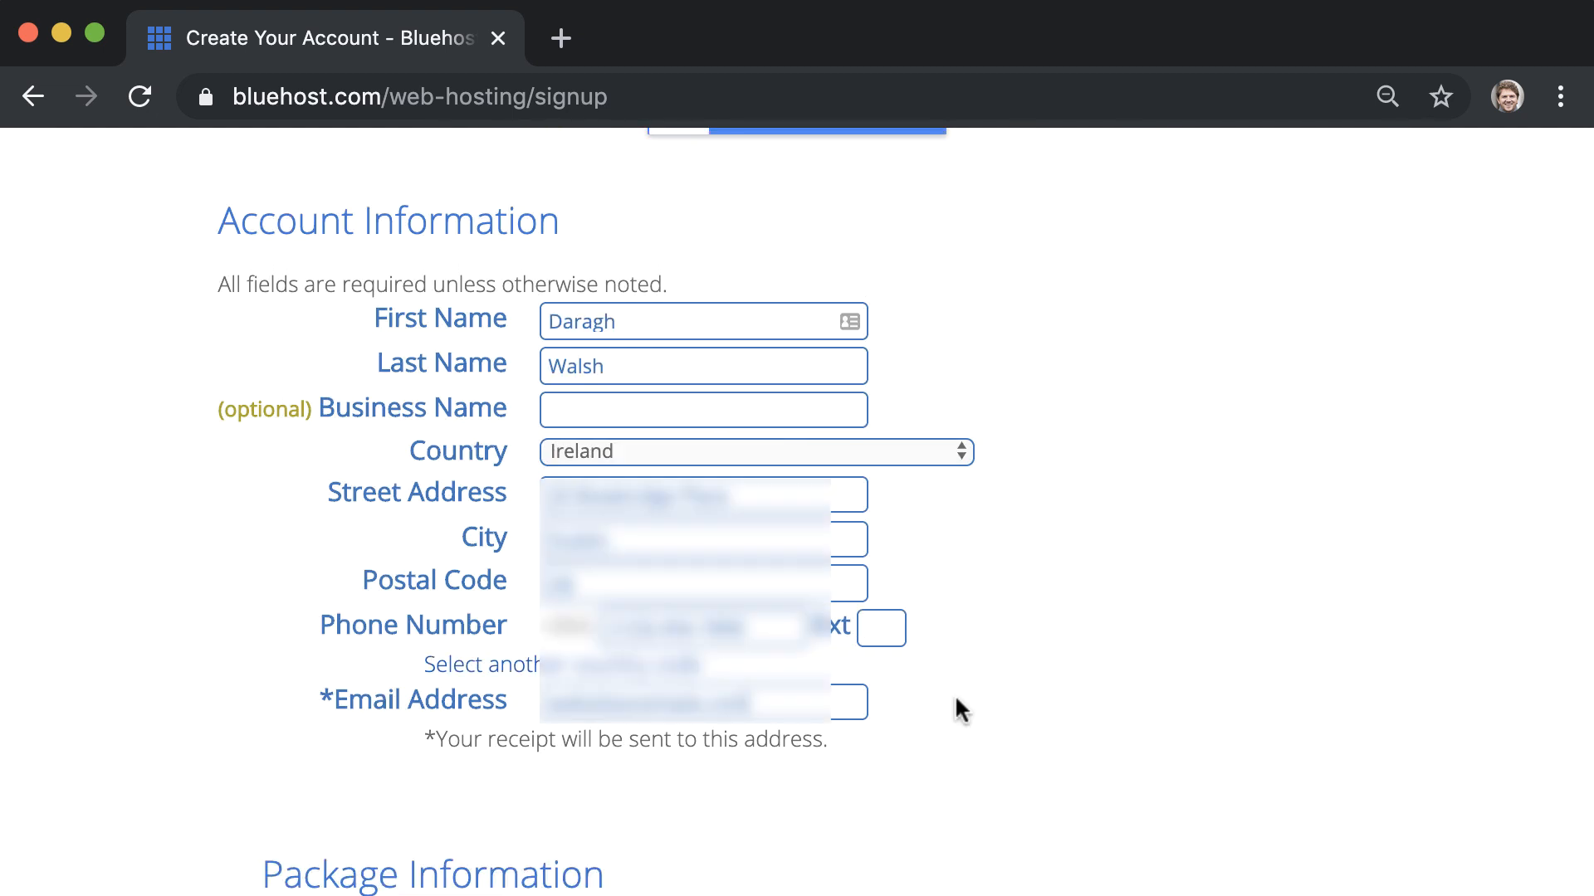
# Scroll through the account and payment details form toward submission
pyautogui.scroll(-3)
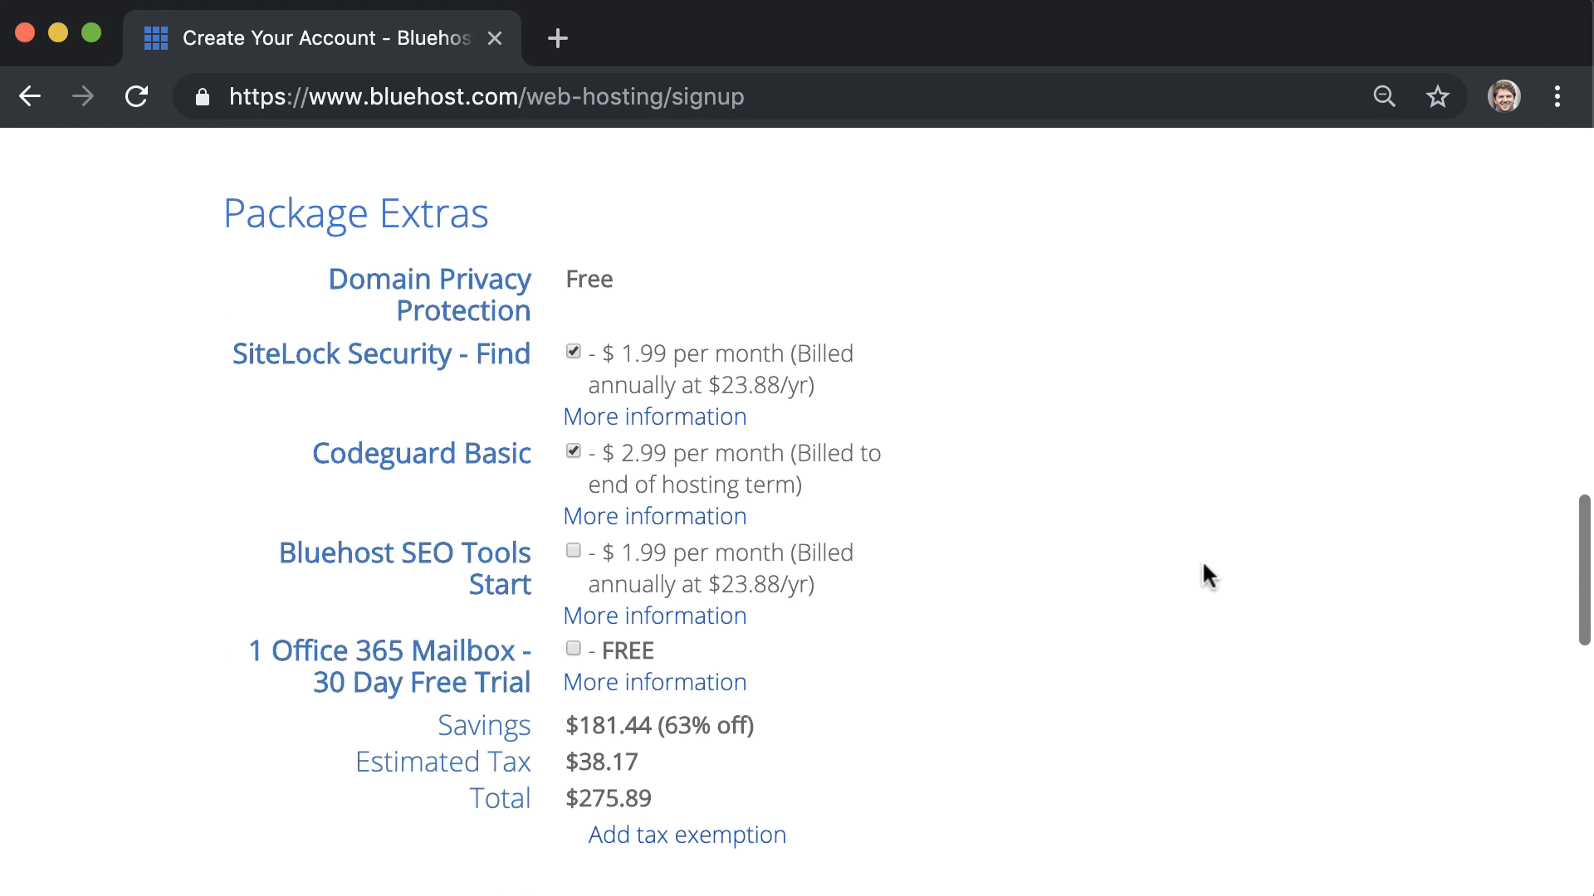
pyautogui.scroll(-3)
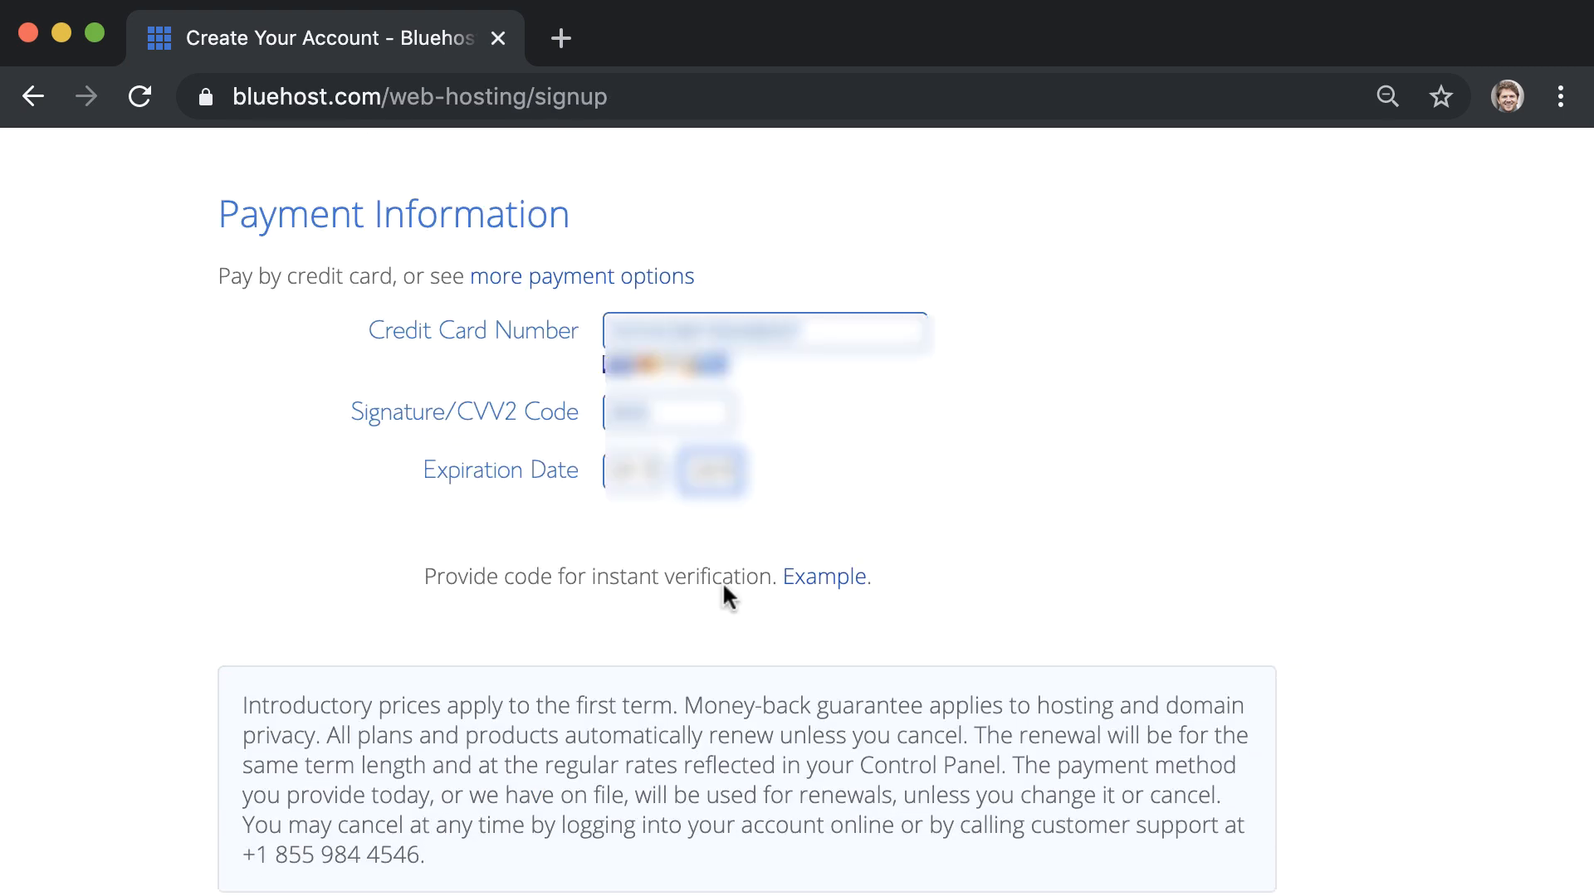
pyautogui.scroll(-3)
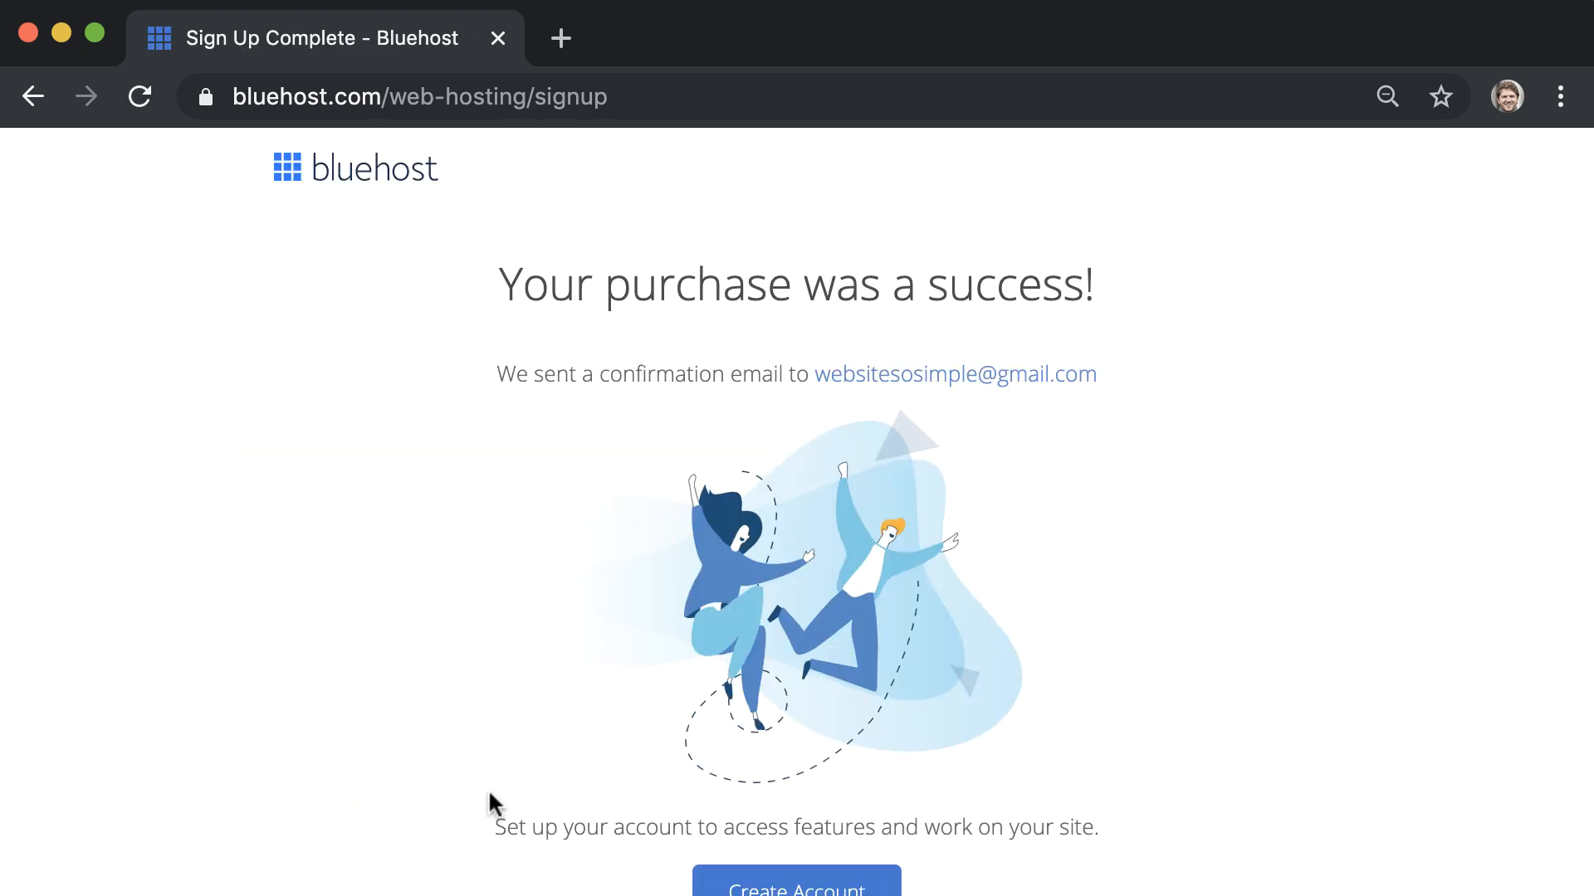
# Set the account password, accept the terms and create the account to reach the Bluehost portal
pyautogui.click(795, 876)
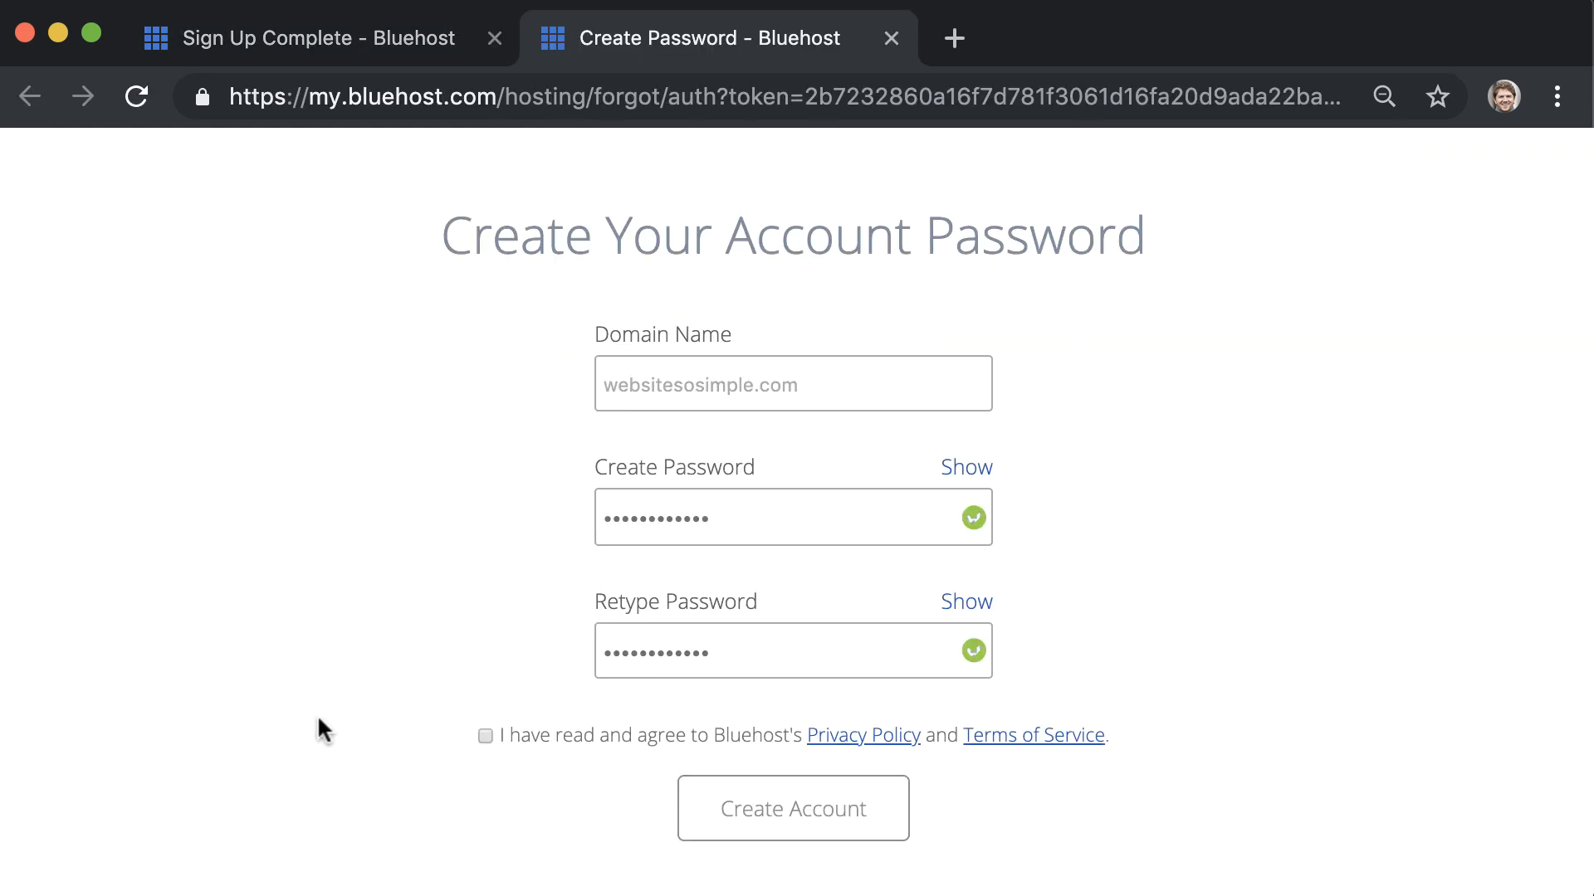
pyautogui.click(794, 809)
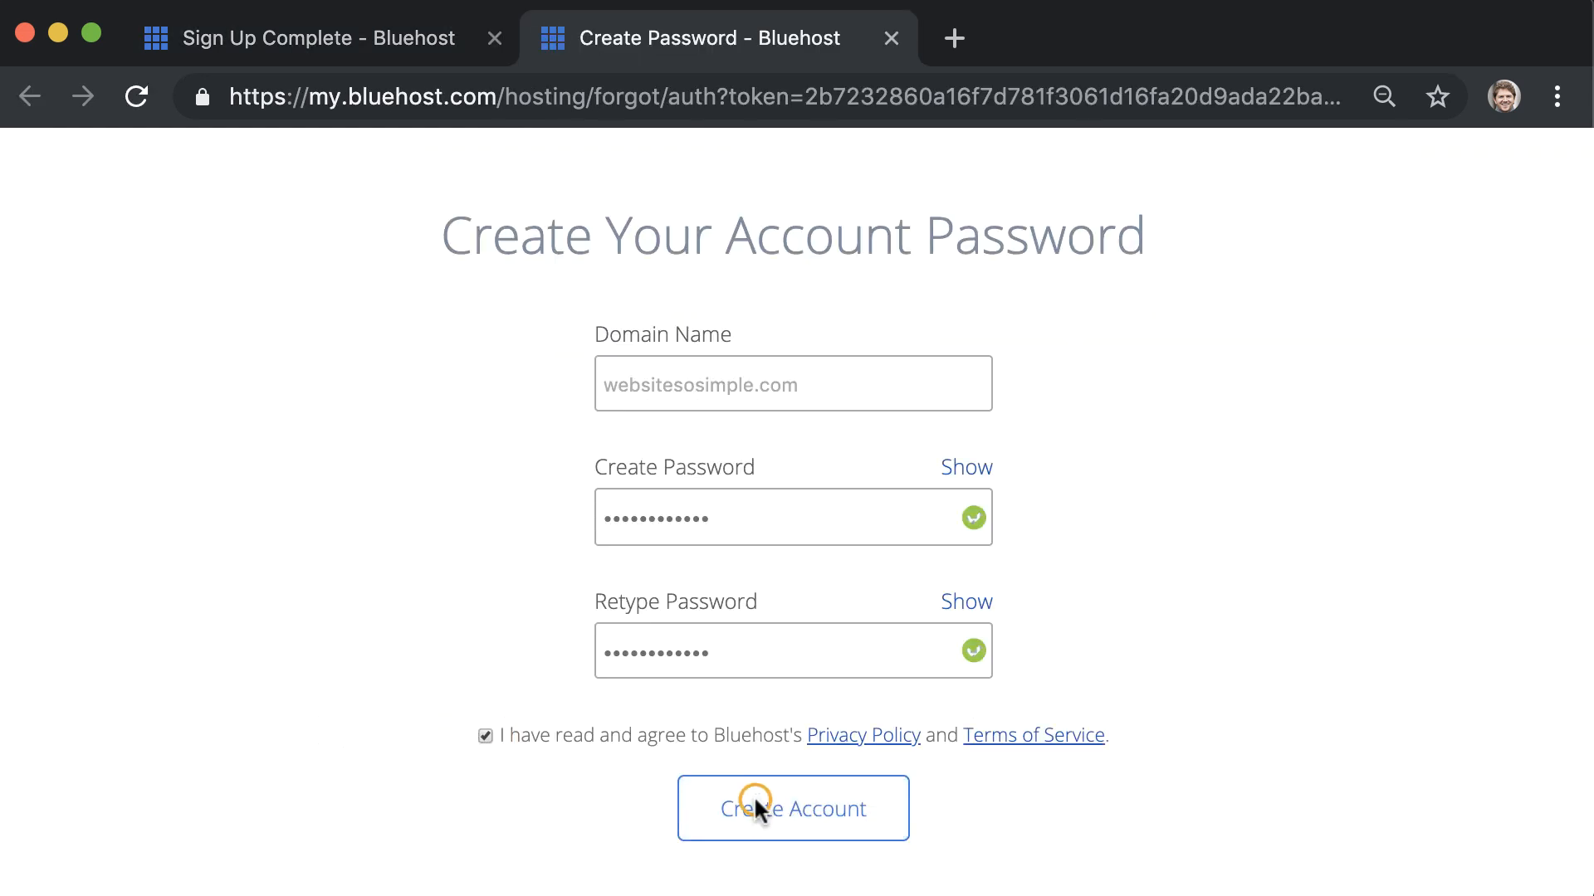
pyautogui.click(792, 809)
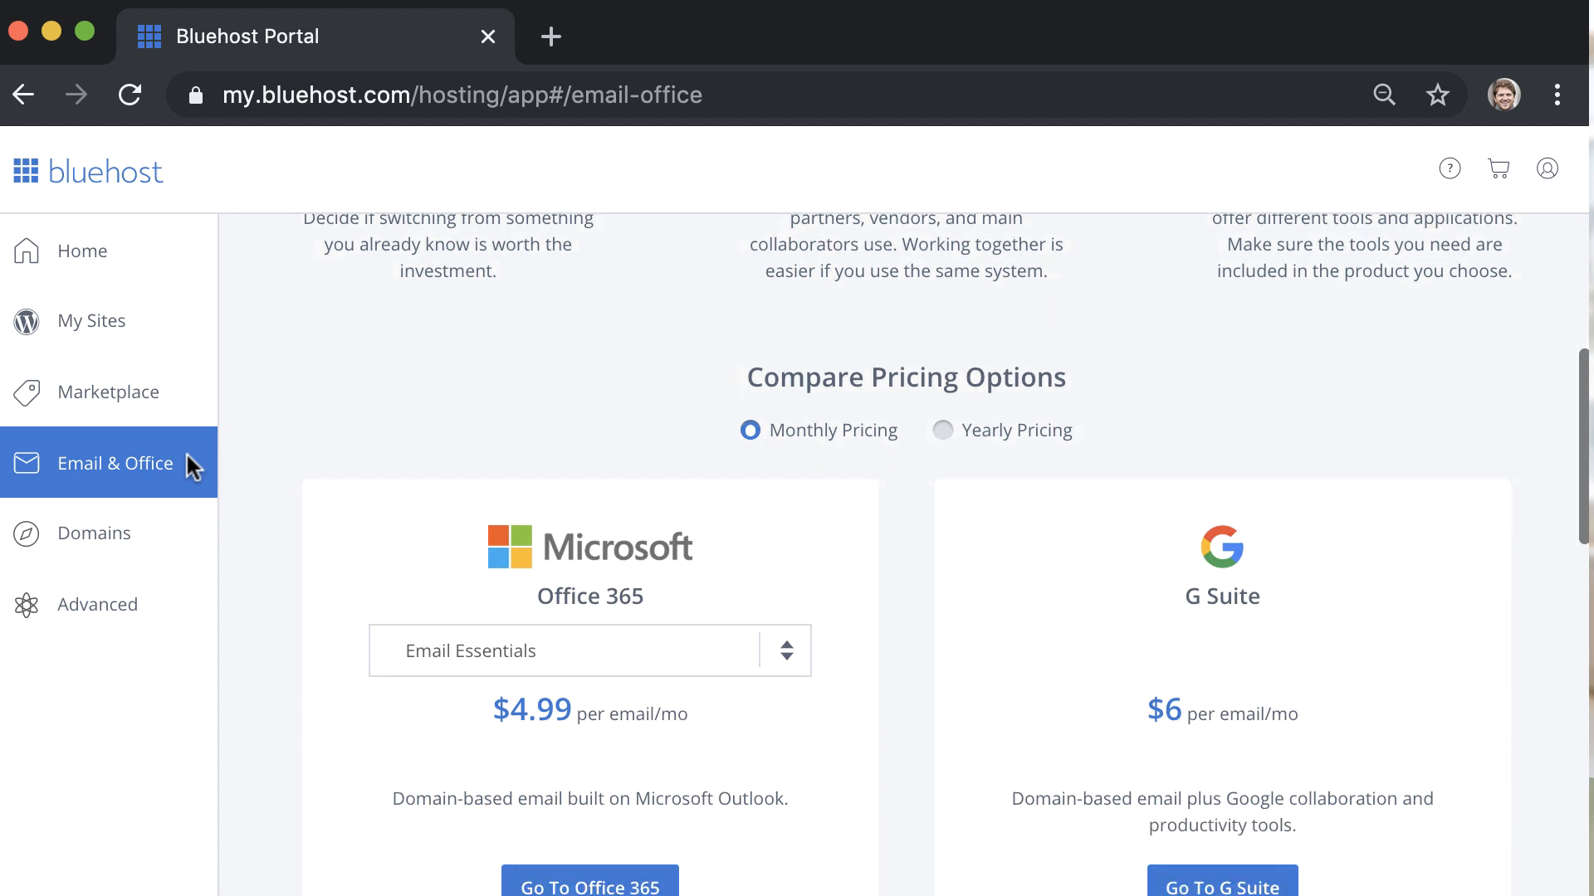
pyautogui.scroll(-3)
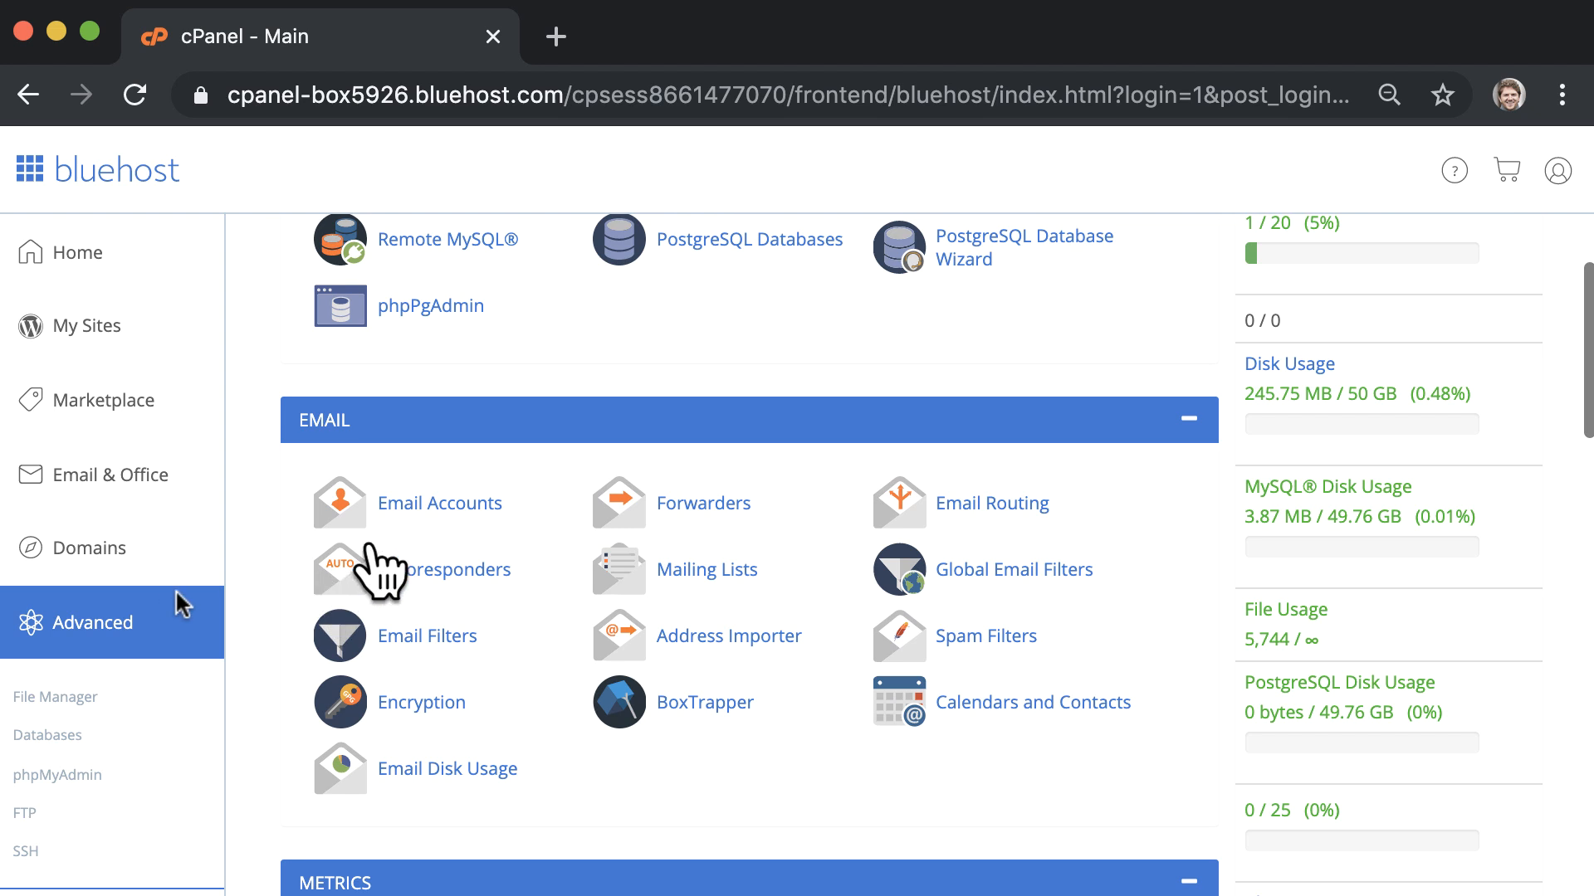
pyautogui.click(438, 503)
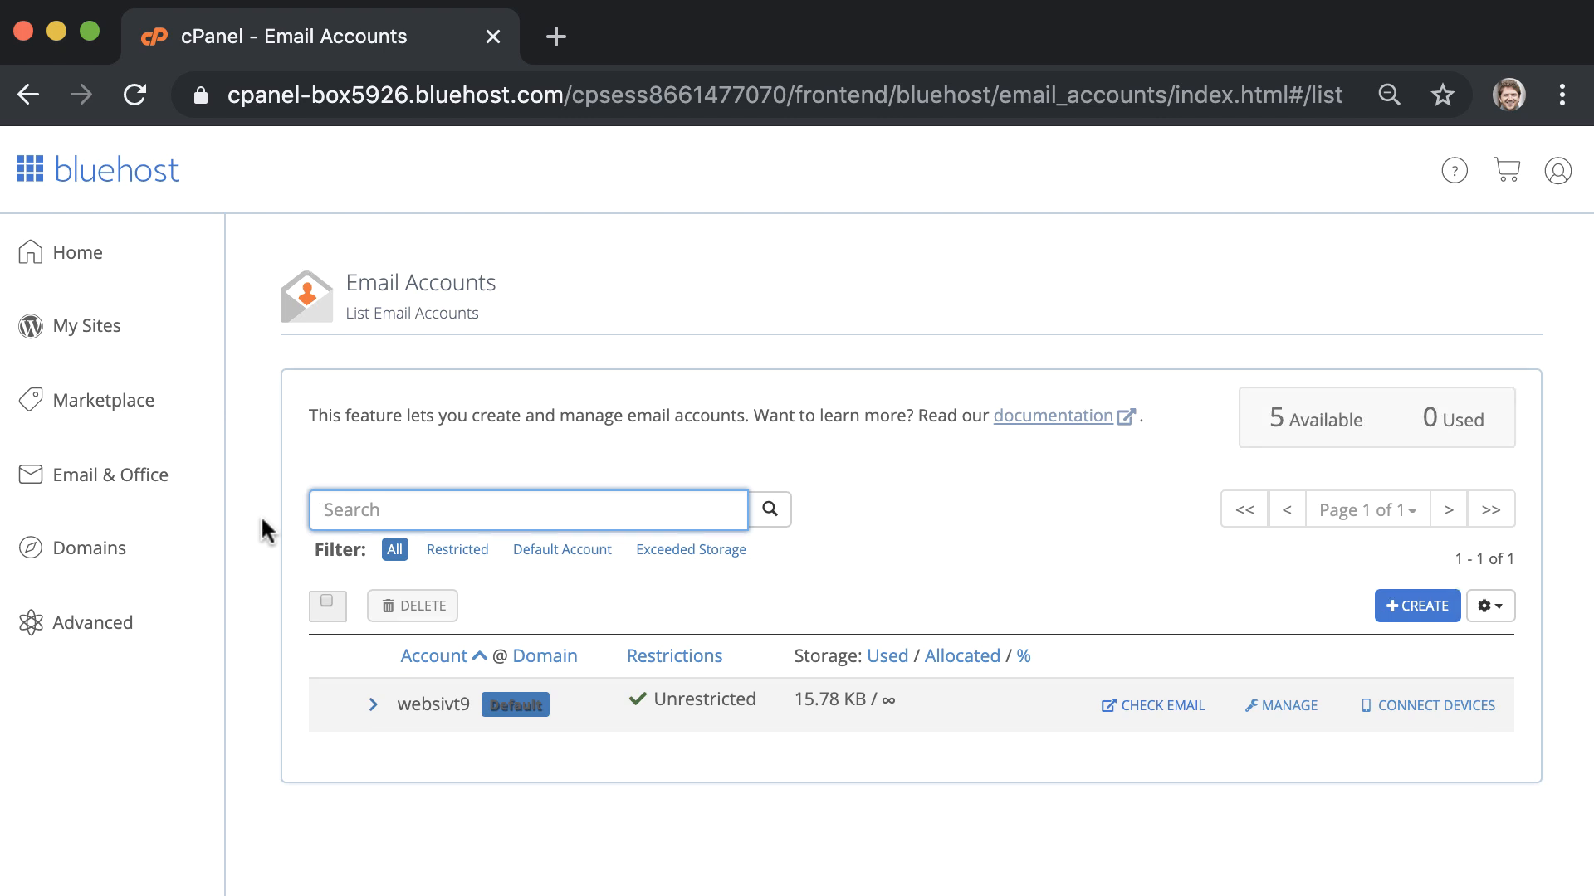
pyautogui.click(1416, 605)
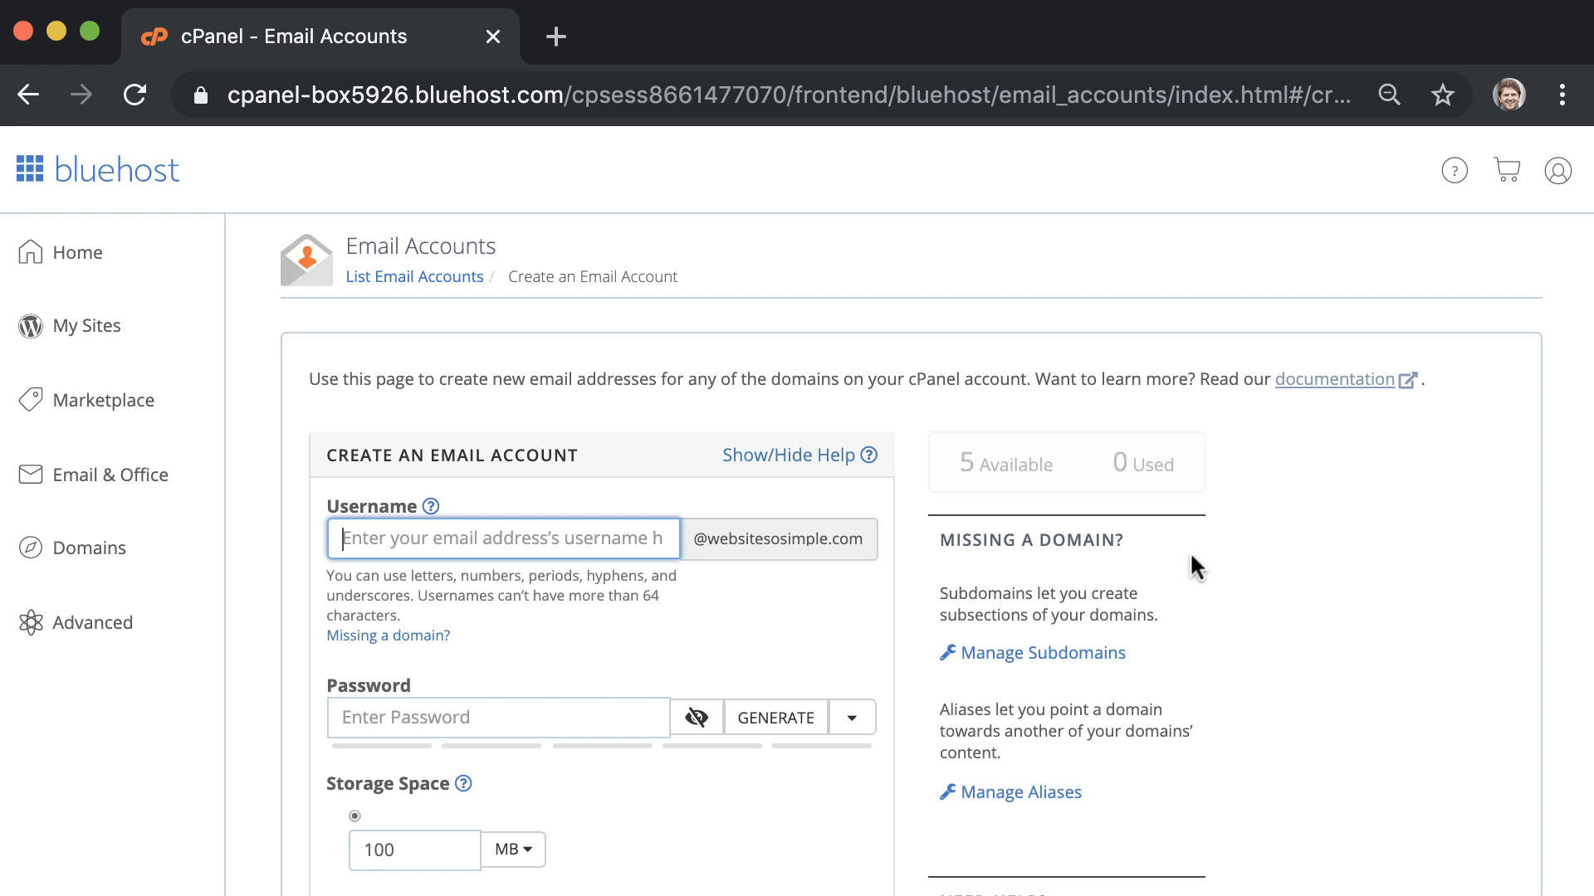
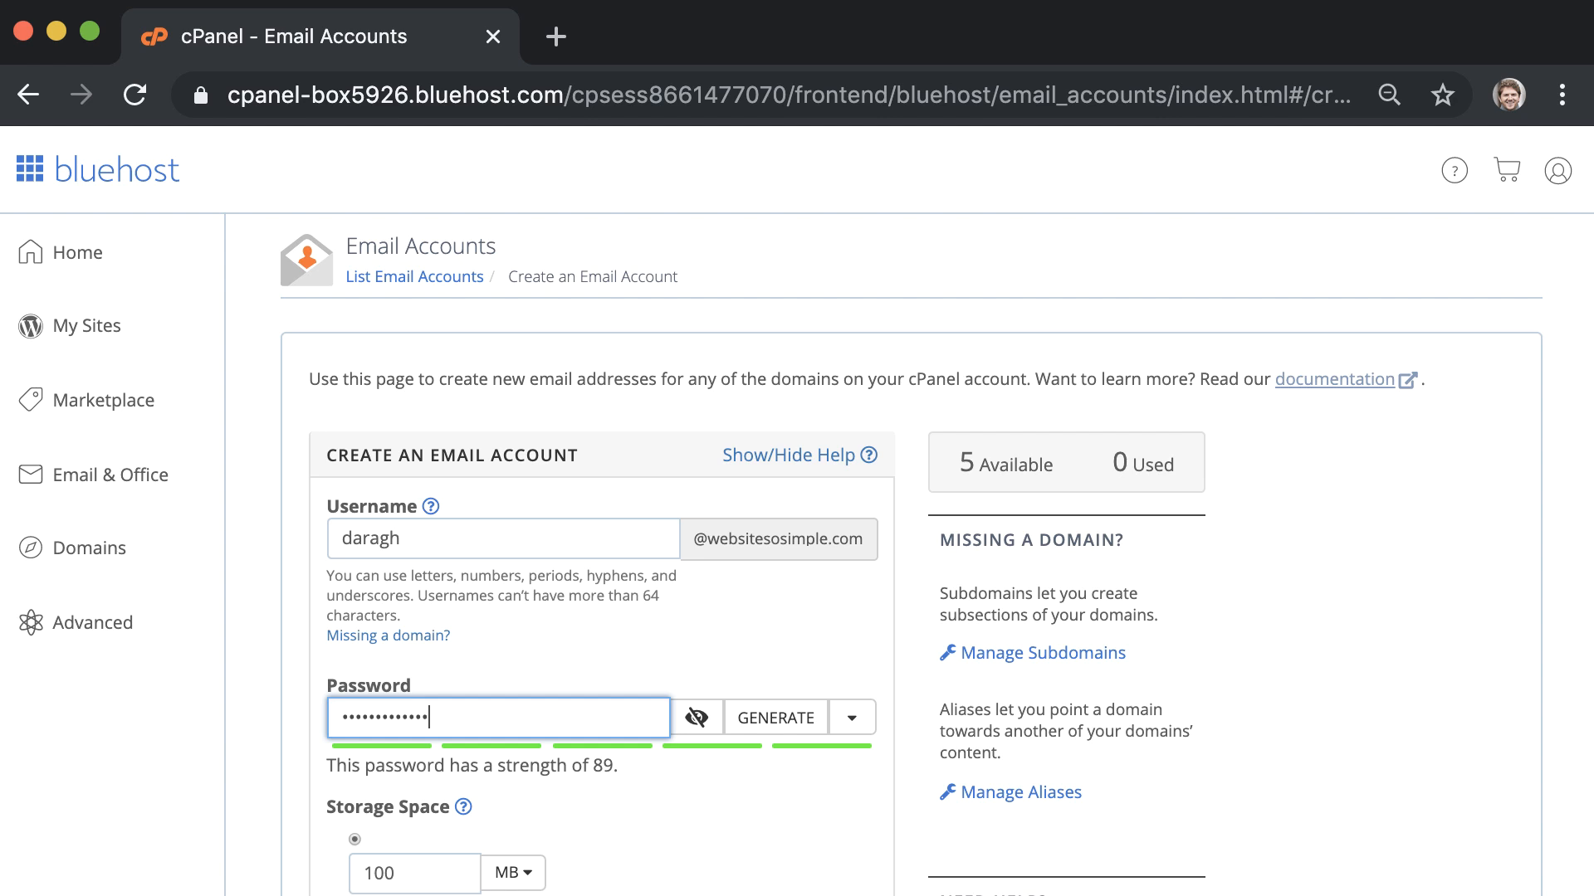
pyautogui.scroll(-3)
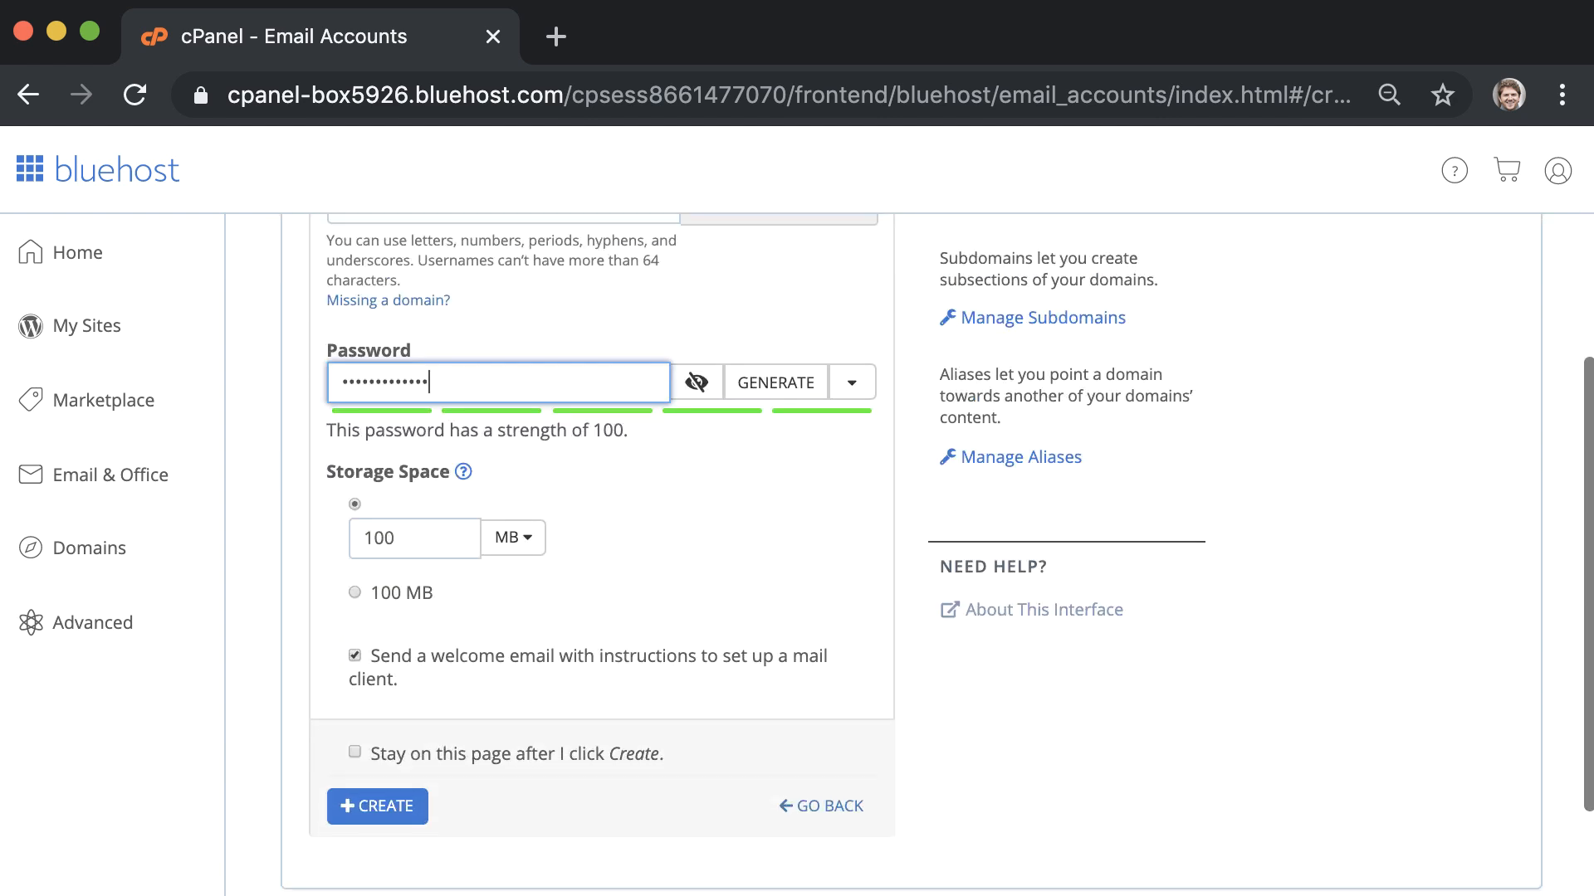
pyautogui.click(377, 807)
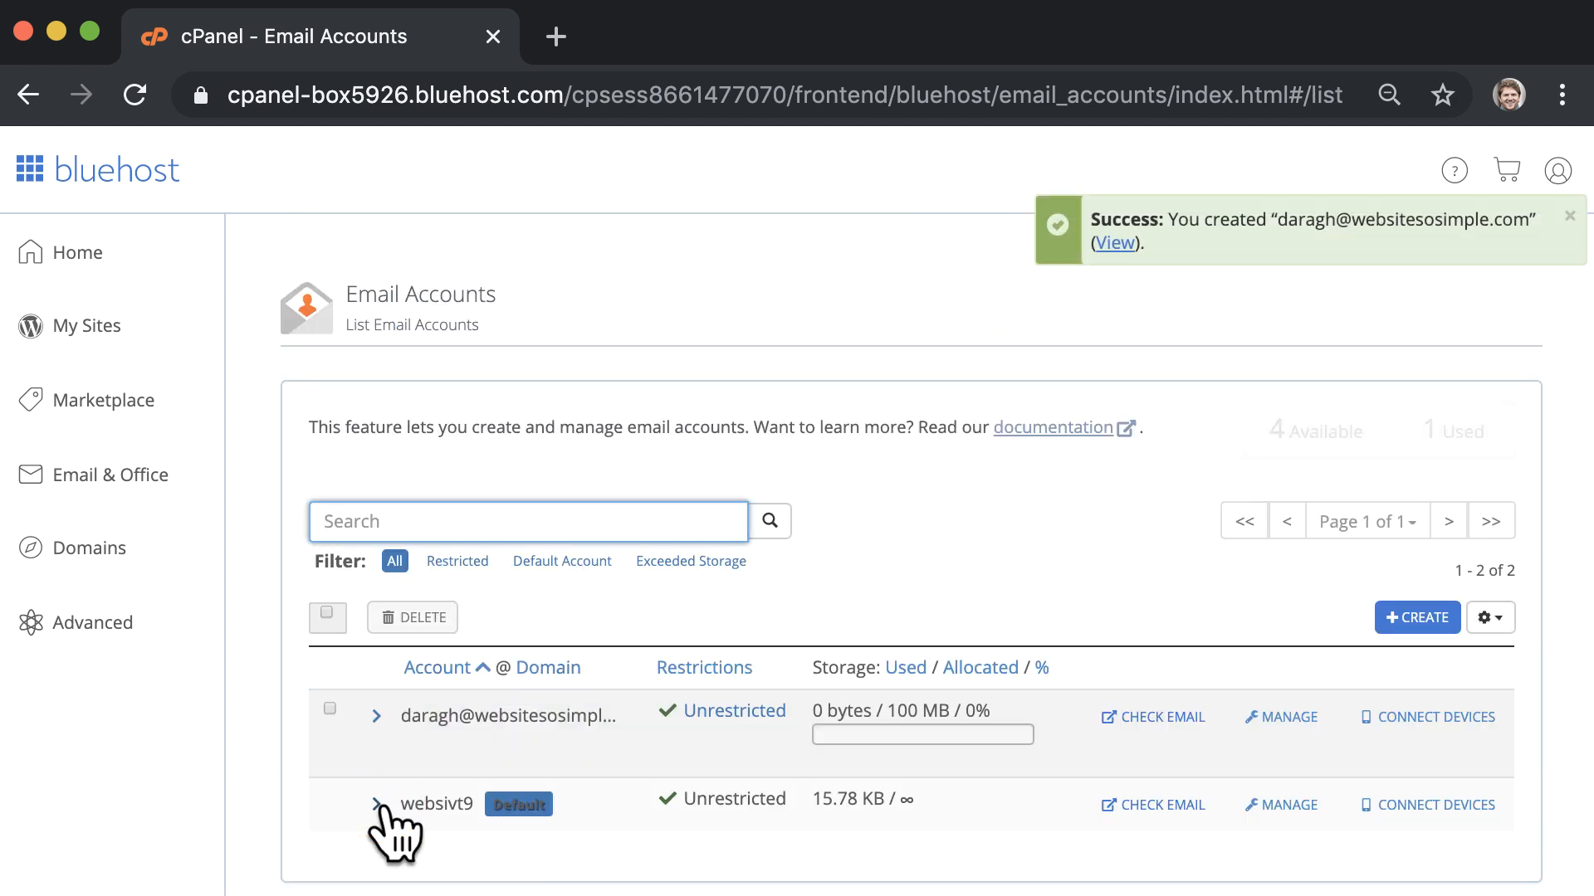
pyautogui.moveTo(377, 809)
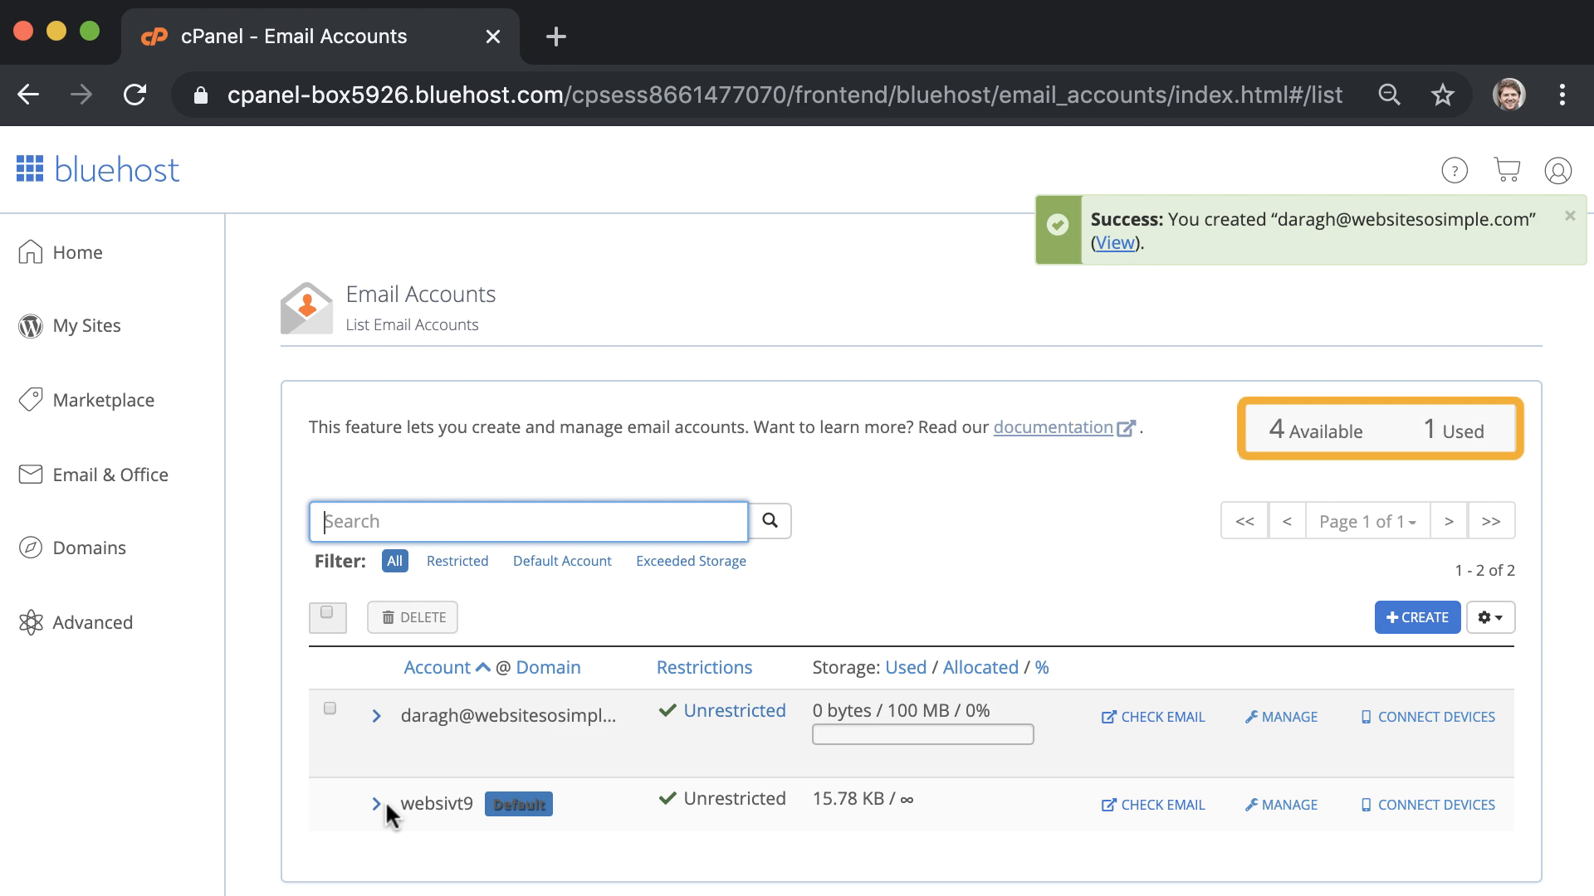
pyautogui.click(557, 36)
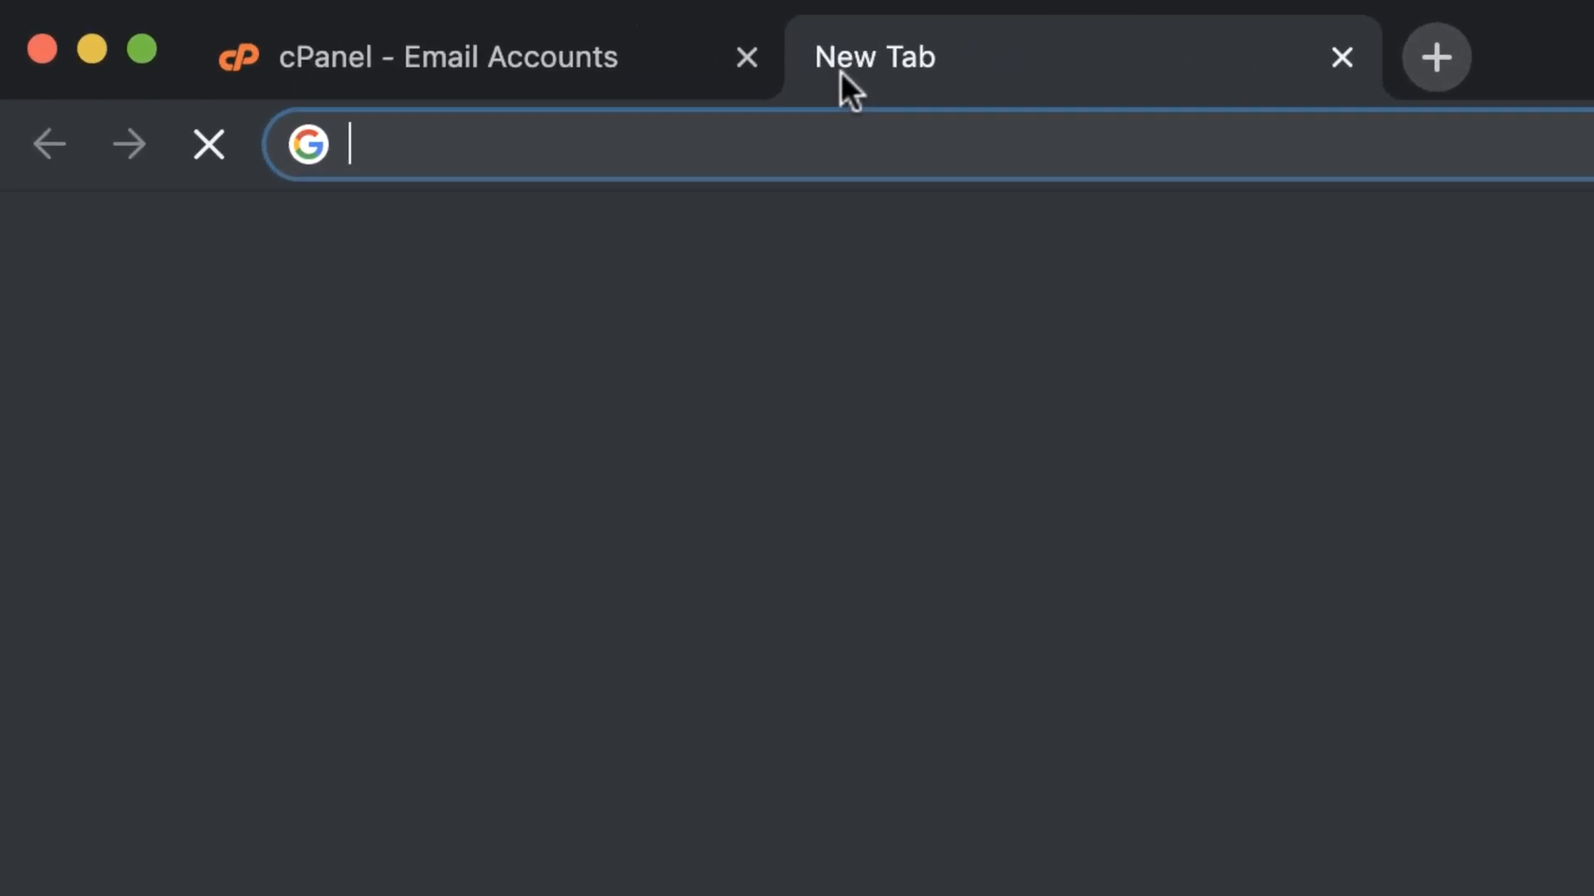
pyautogui.write('bluehost.com/hosting/webmail')
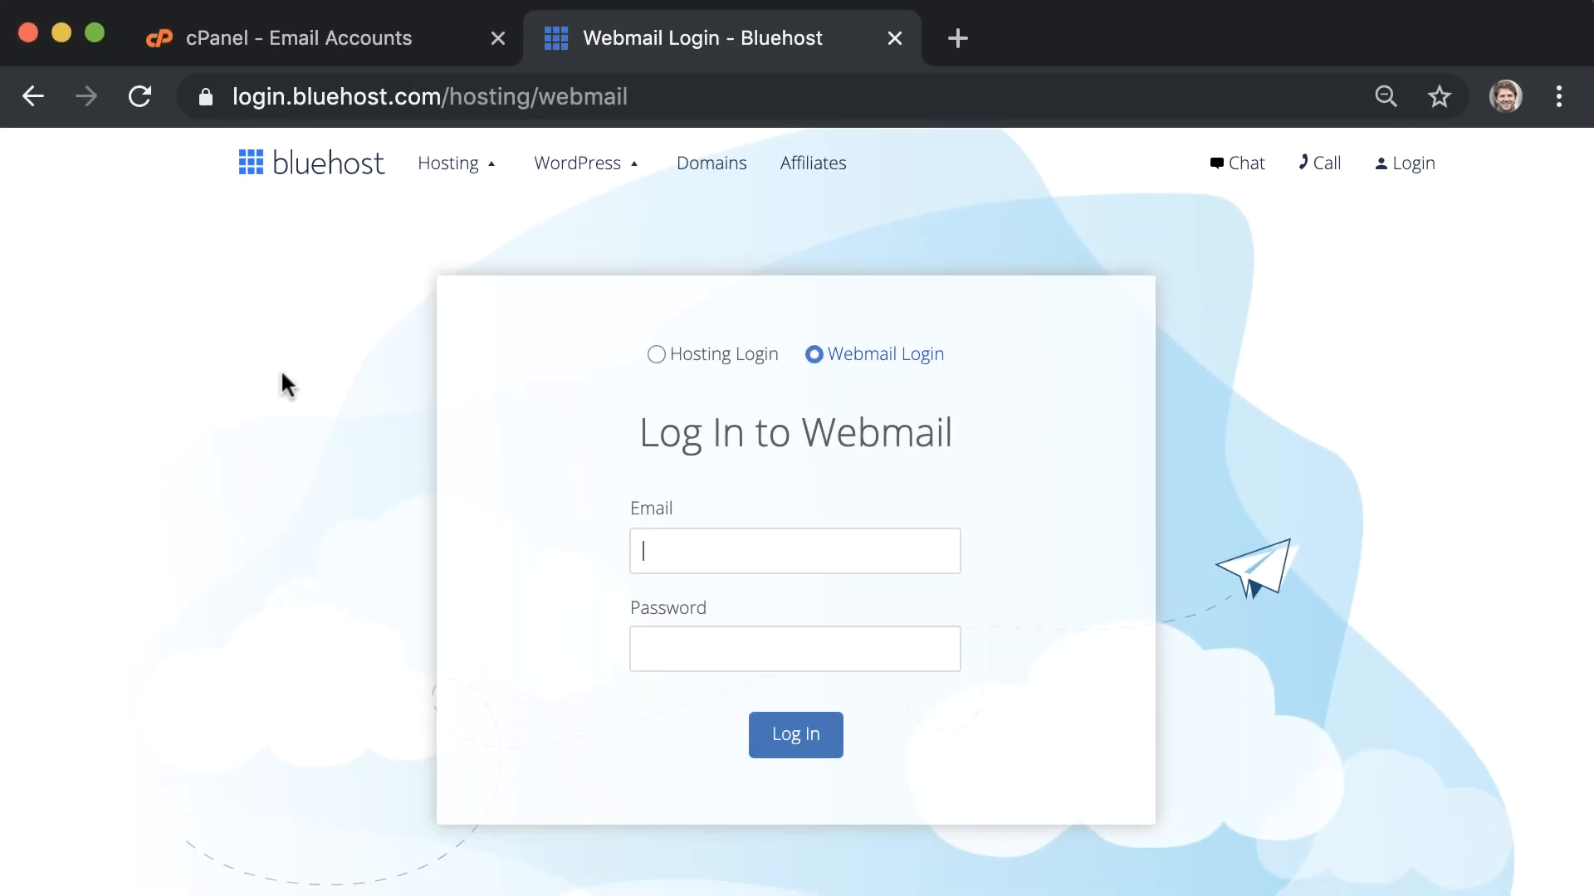
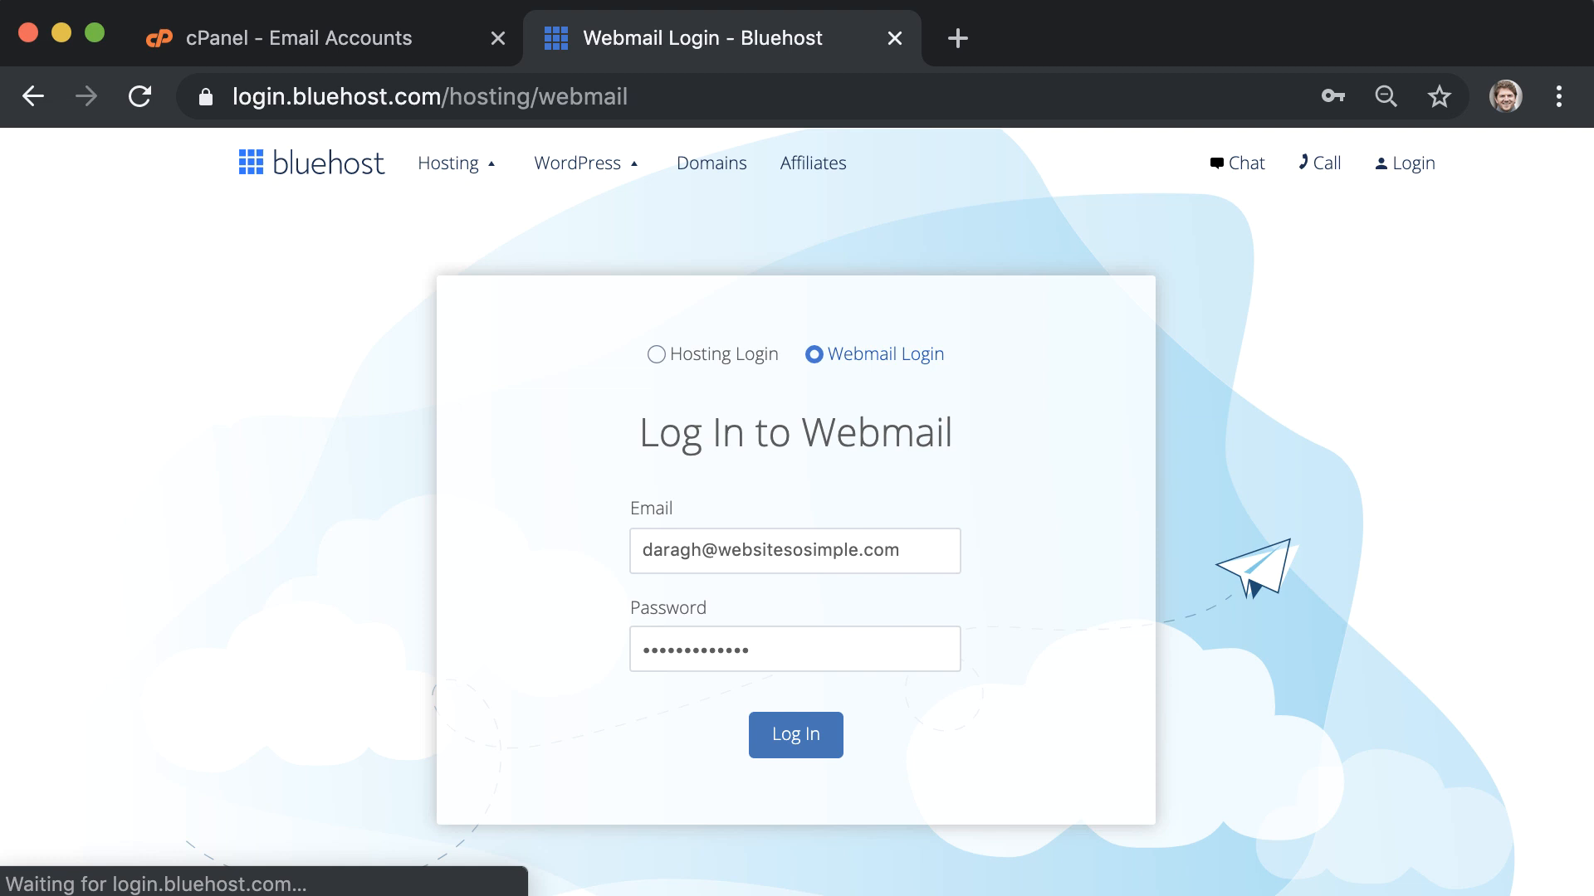
pyautogui.click(795, 736)
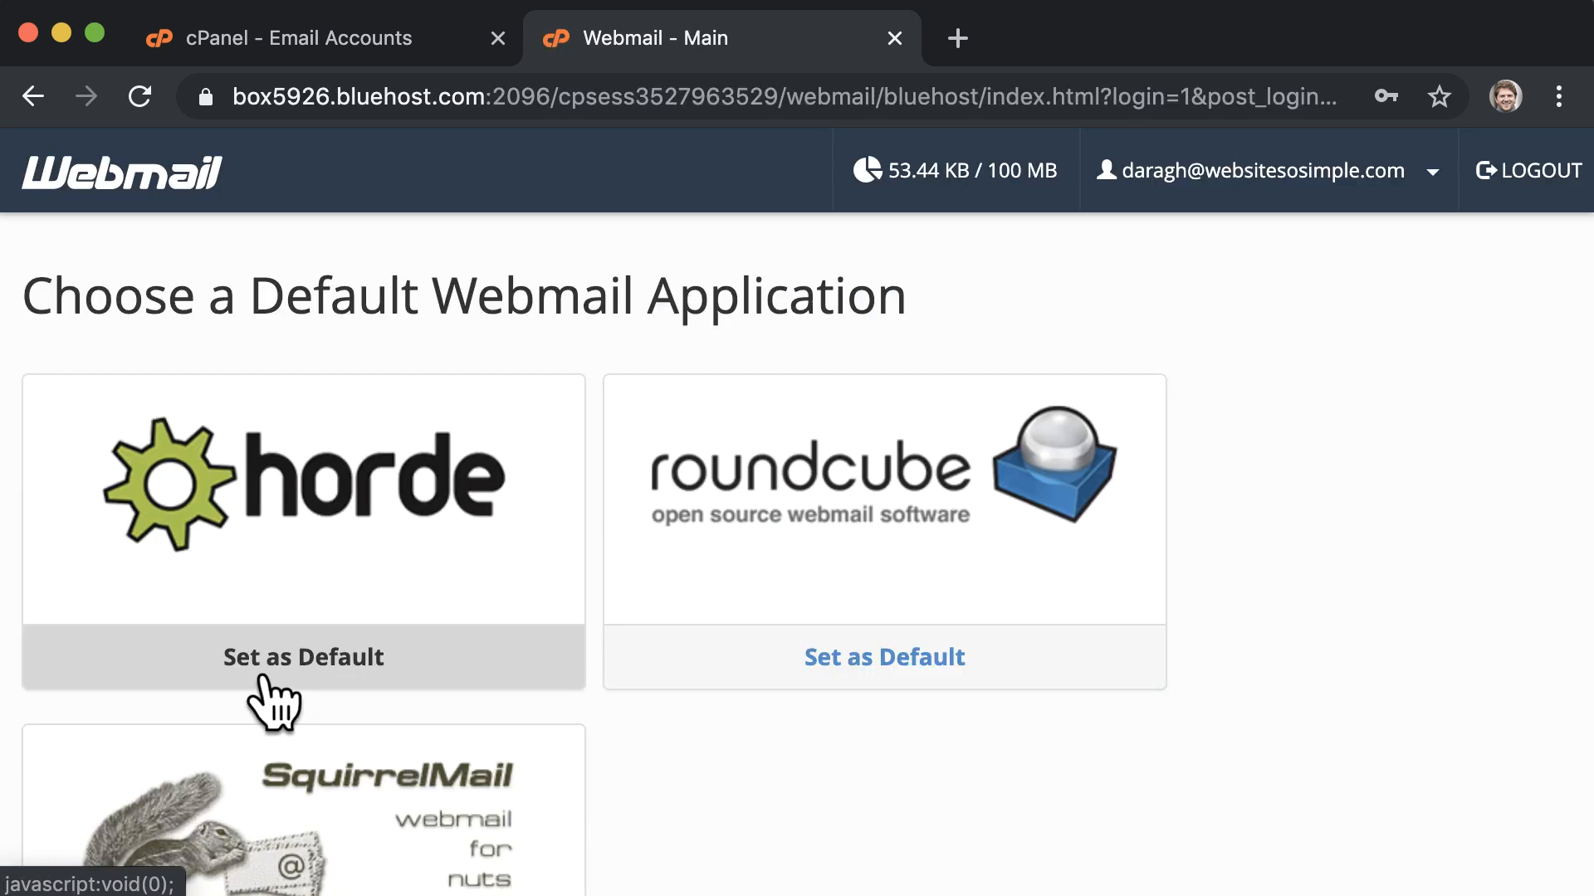
pyautogui.click(302, 657)
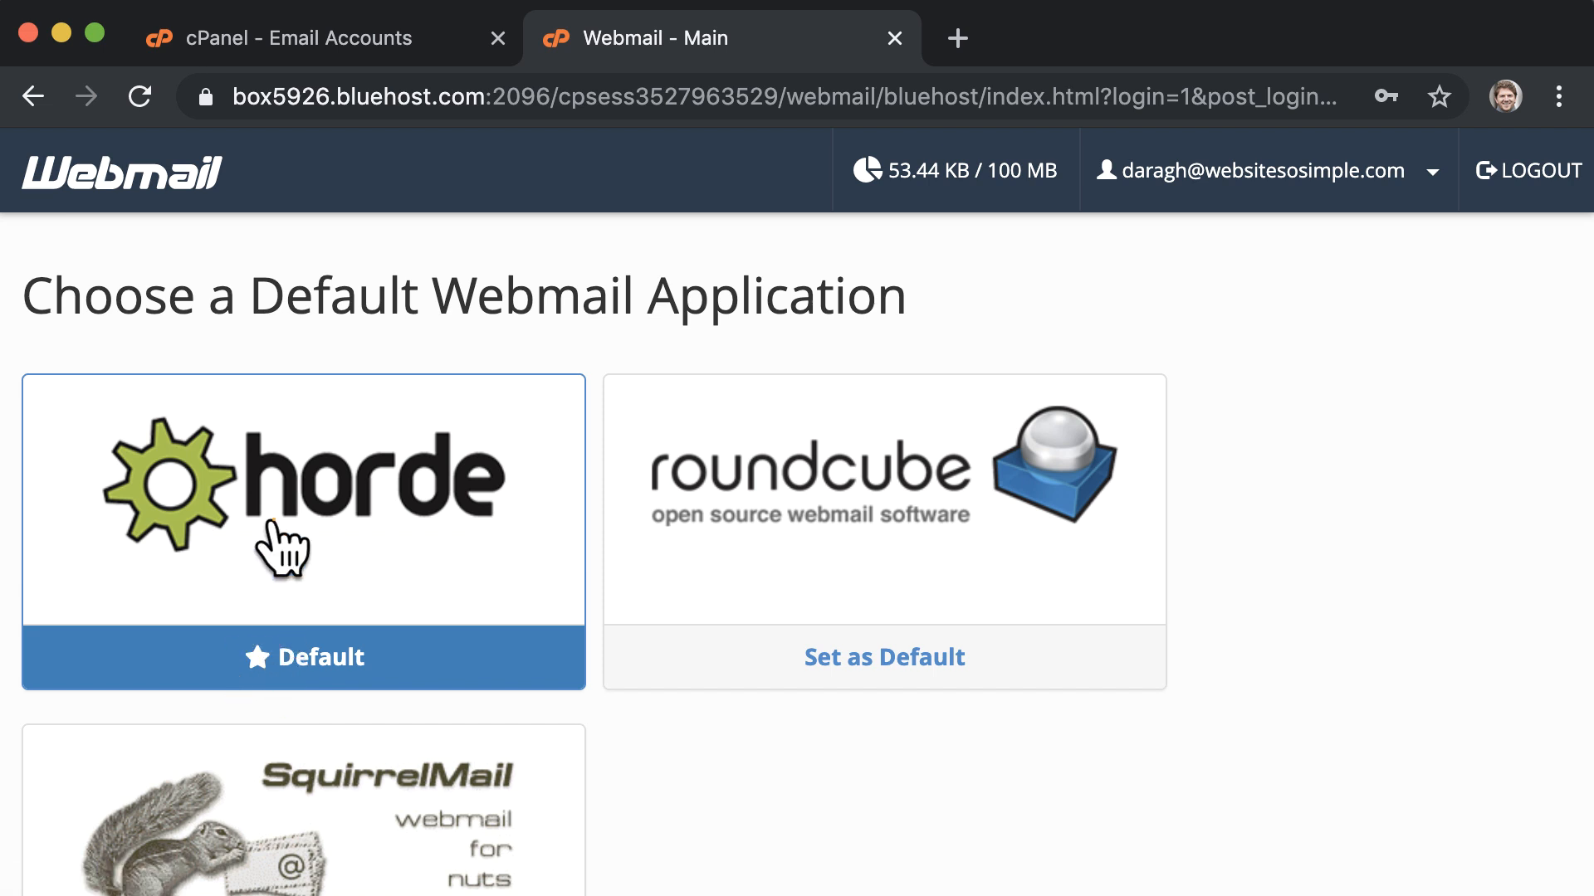
pyautogui.click(302, 478)
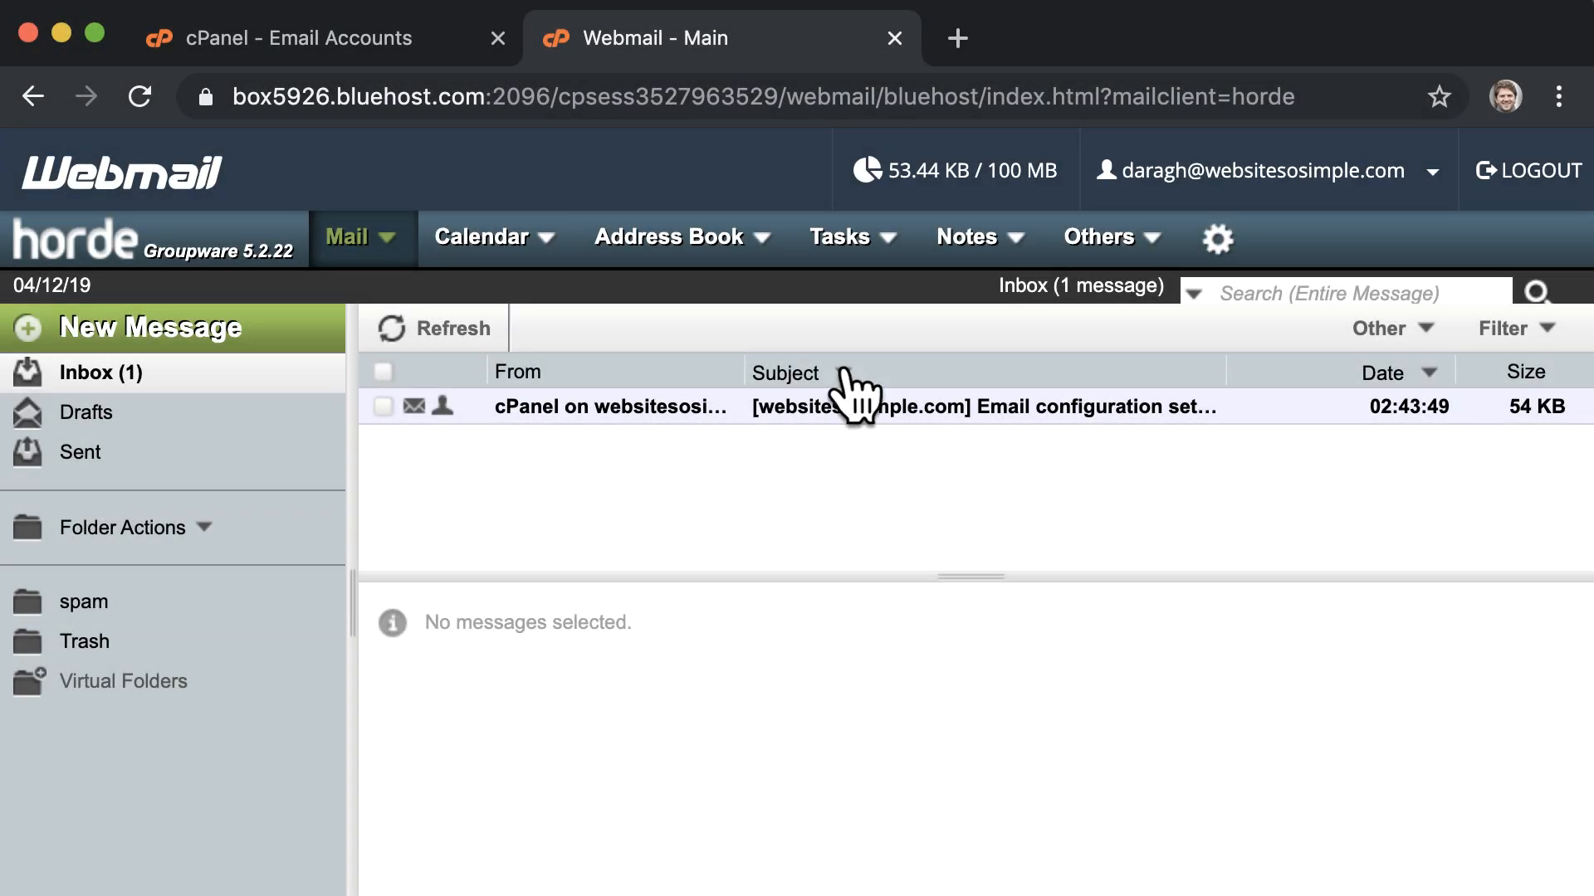
# Set the Horde identity's full name to 'Daragh from WebsiteSoSimple' in Personal Information
pyautogui.click(1217, 237)
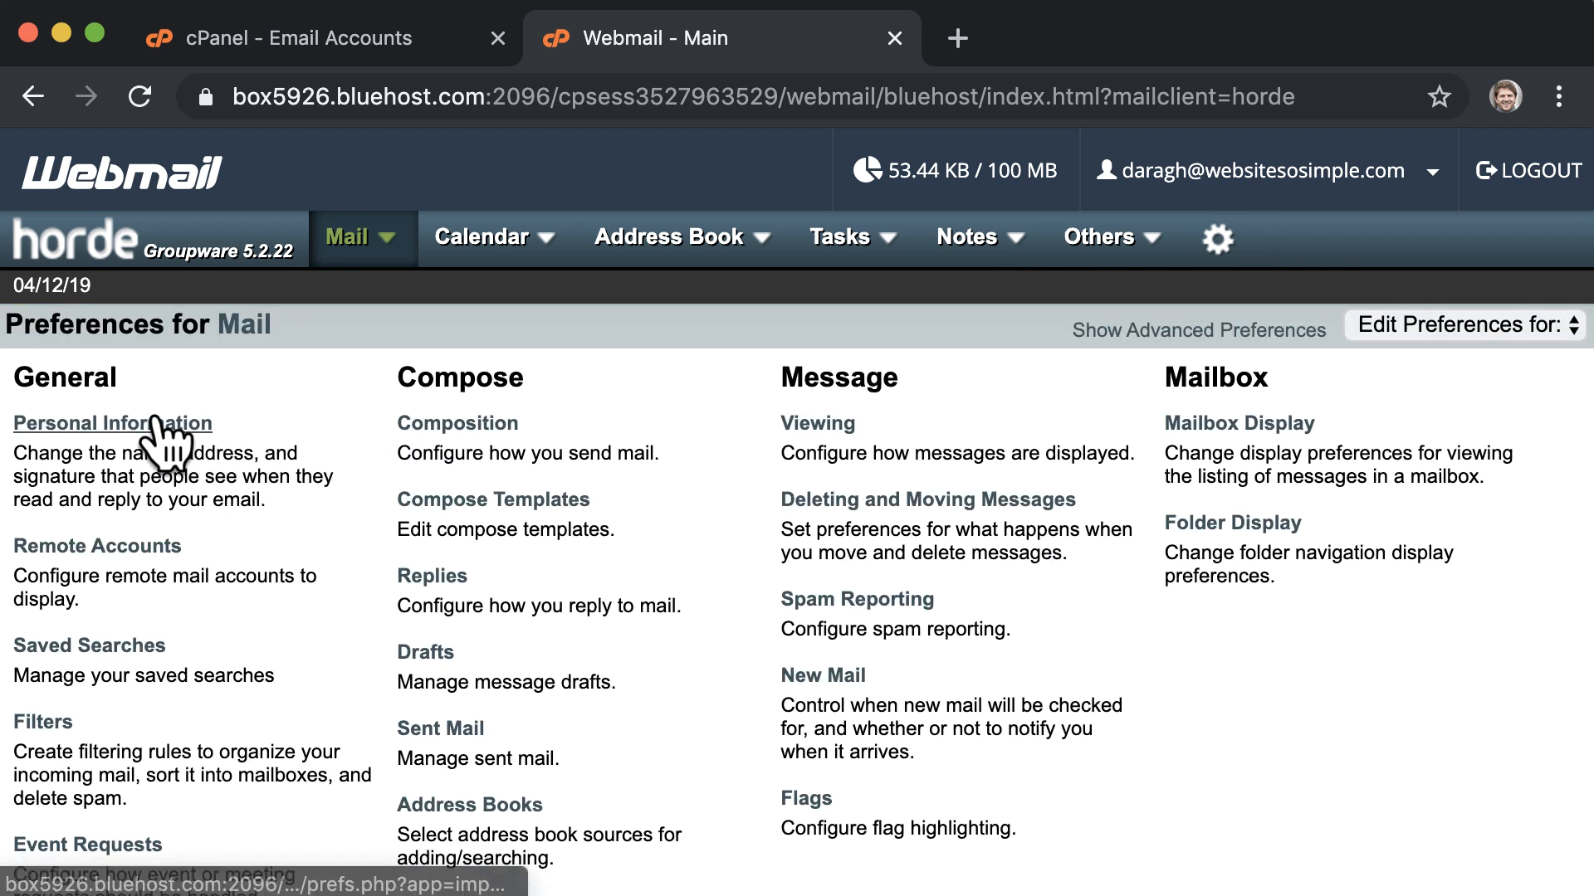
pyautogui.click(111, 424)
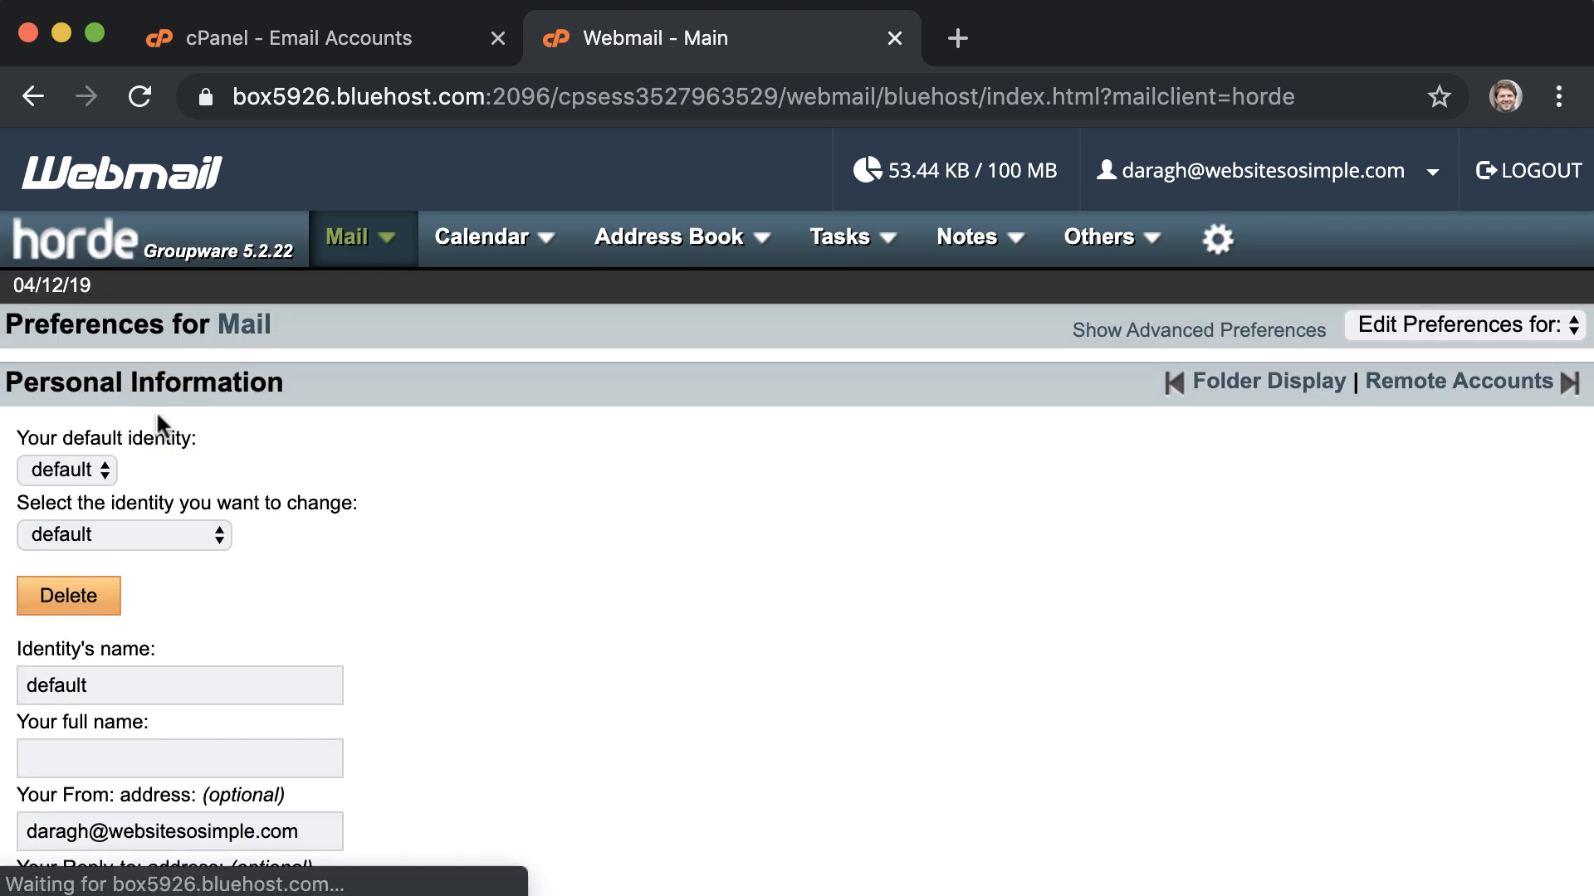
pyautogui.click(179, 624)
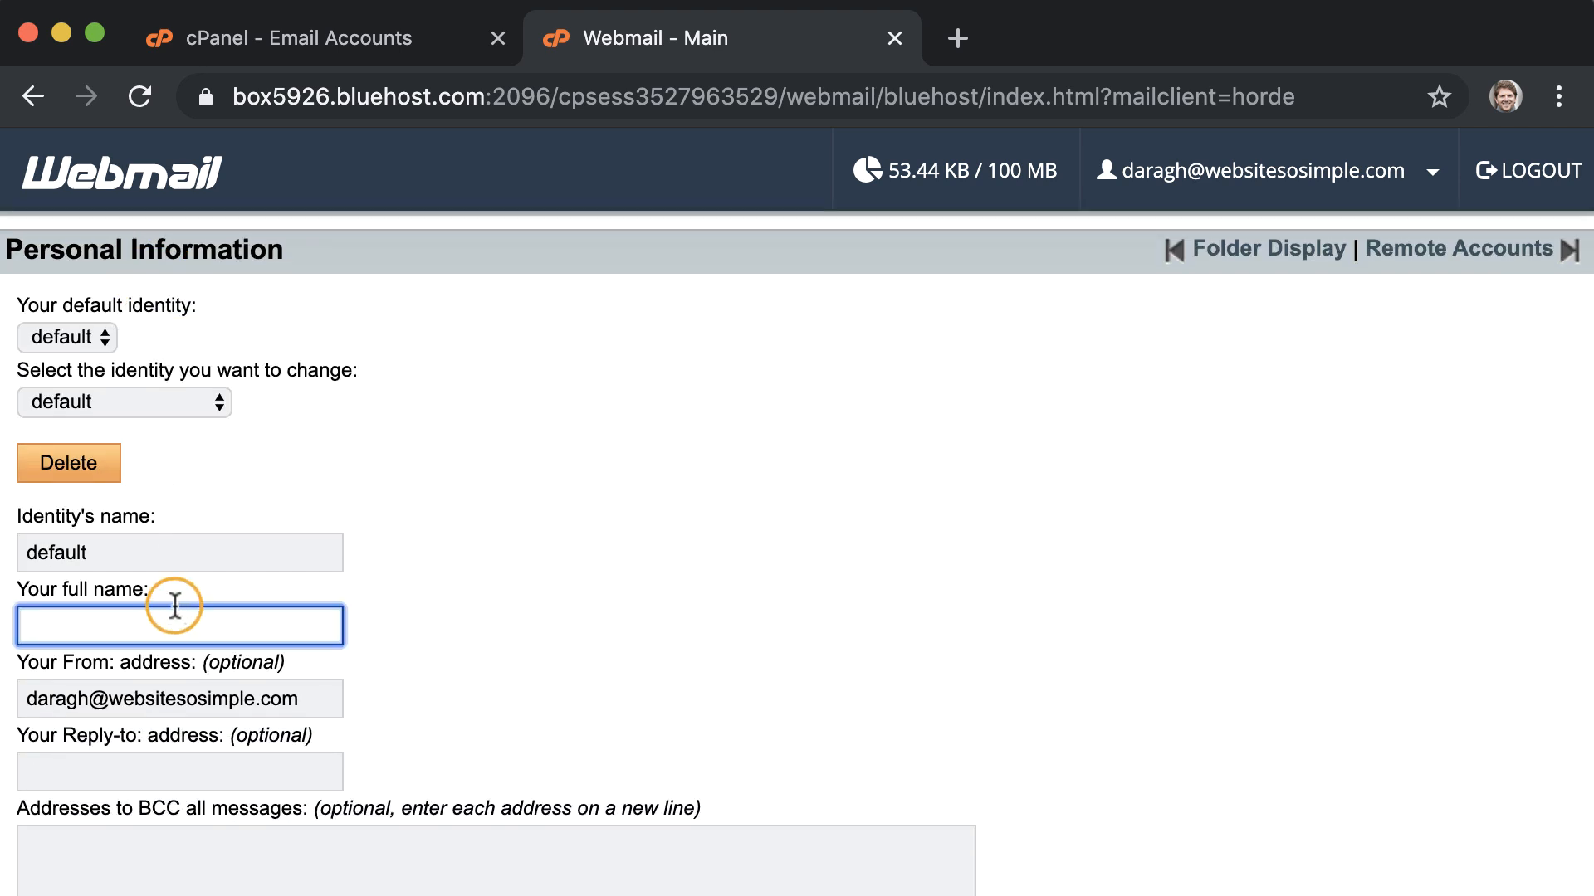
pyautogui.write('Daragh from Websit')
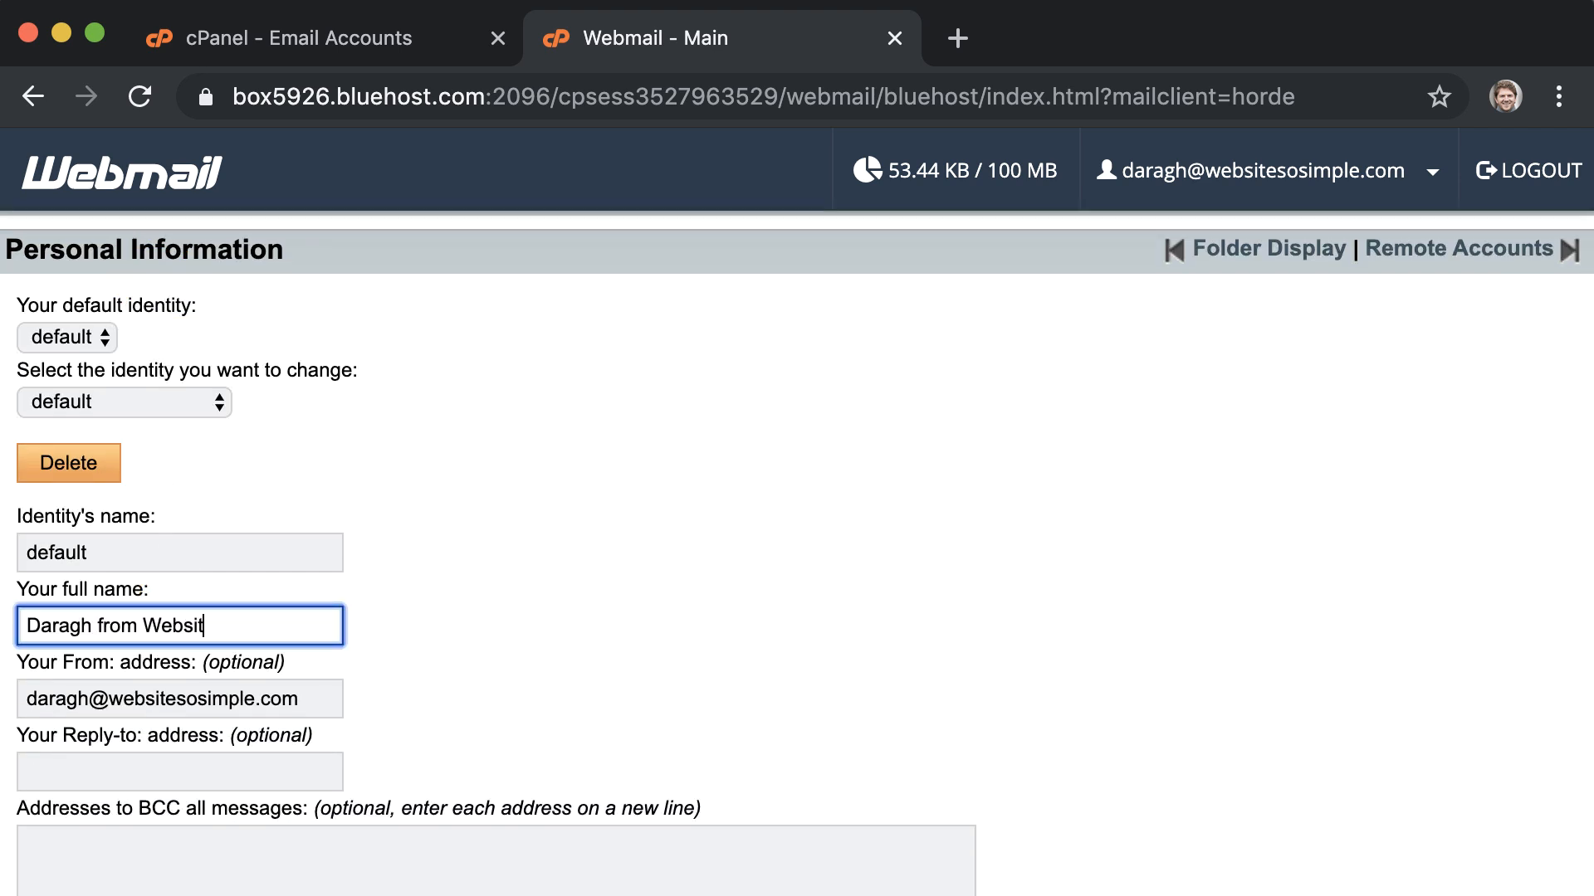
pyautogui.write('eSoSimple')
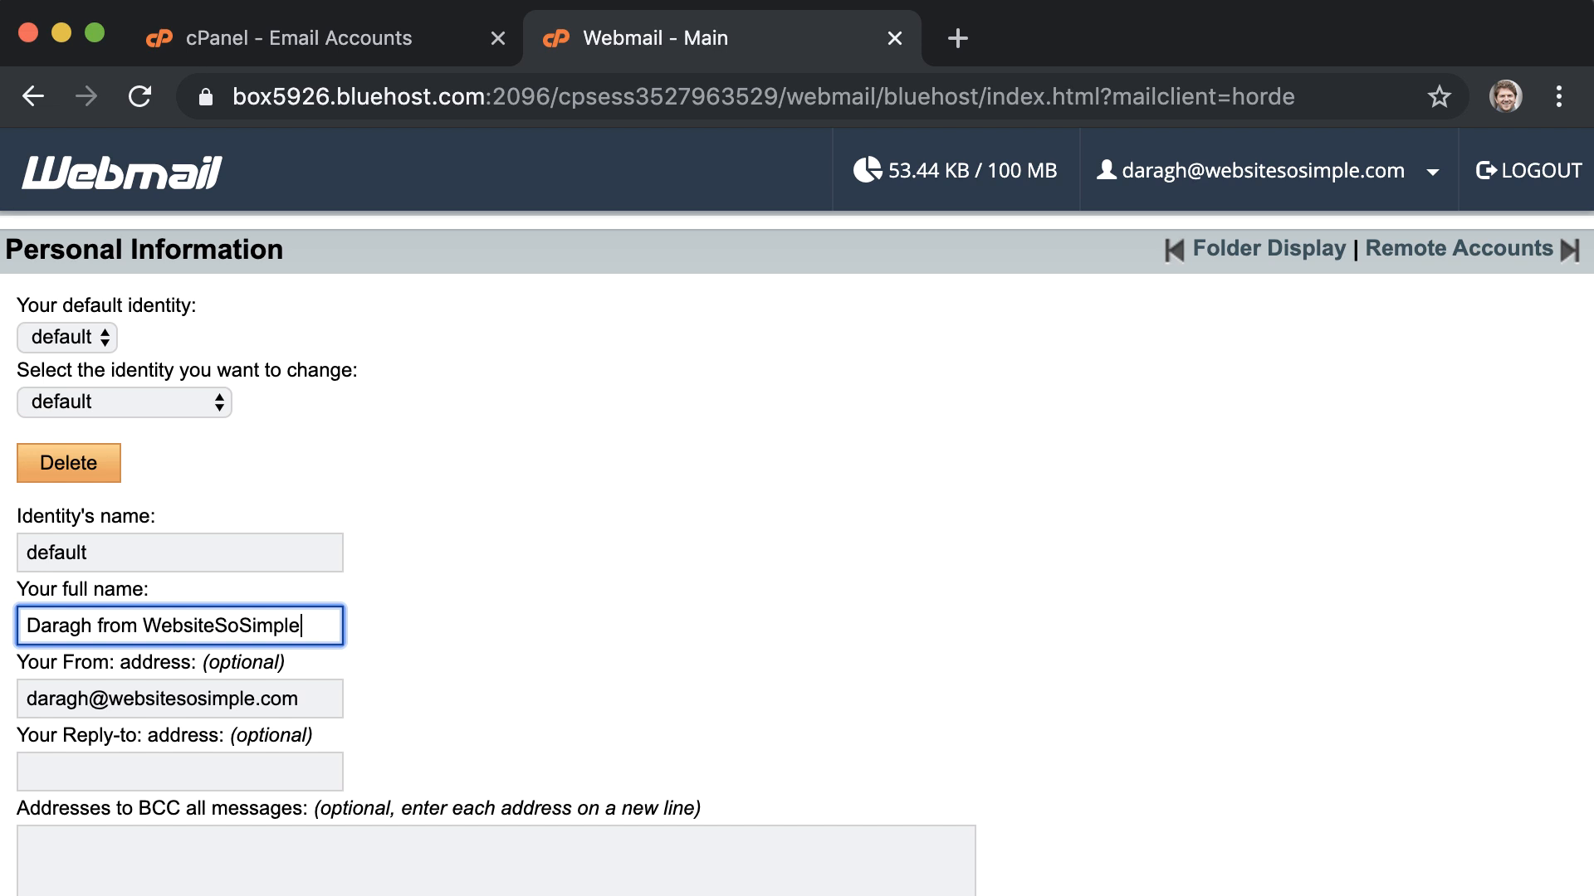
# Reply to the 'I'd like to hire you!' message, starting the body with phone number 555-123
pyautogui.scroll(-3)
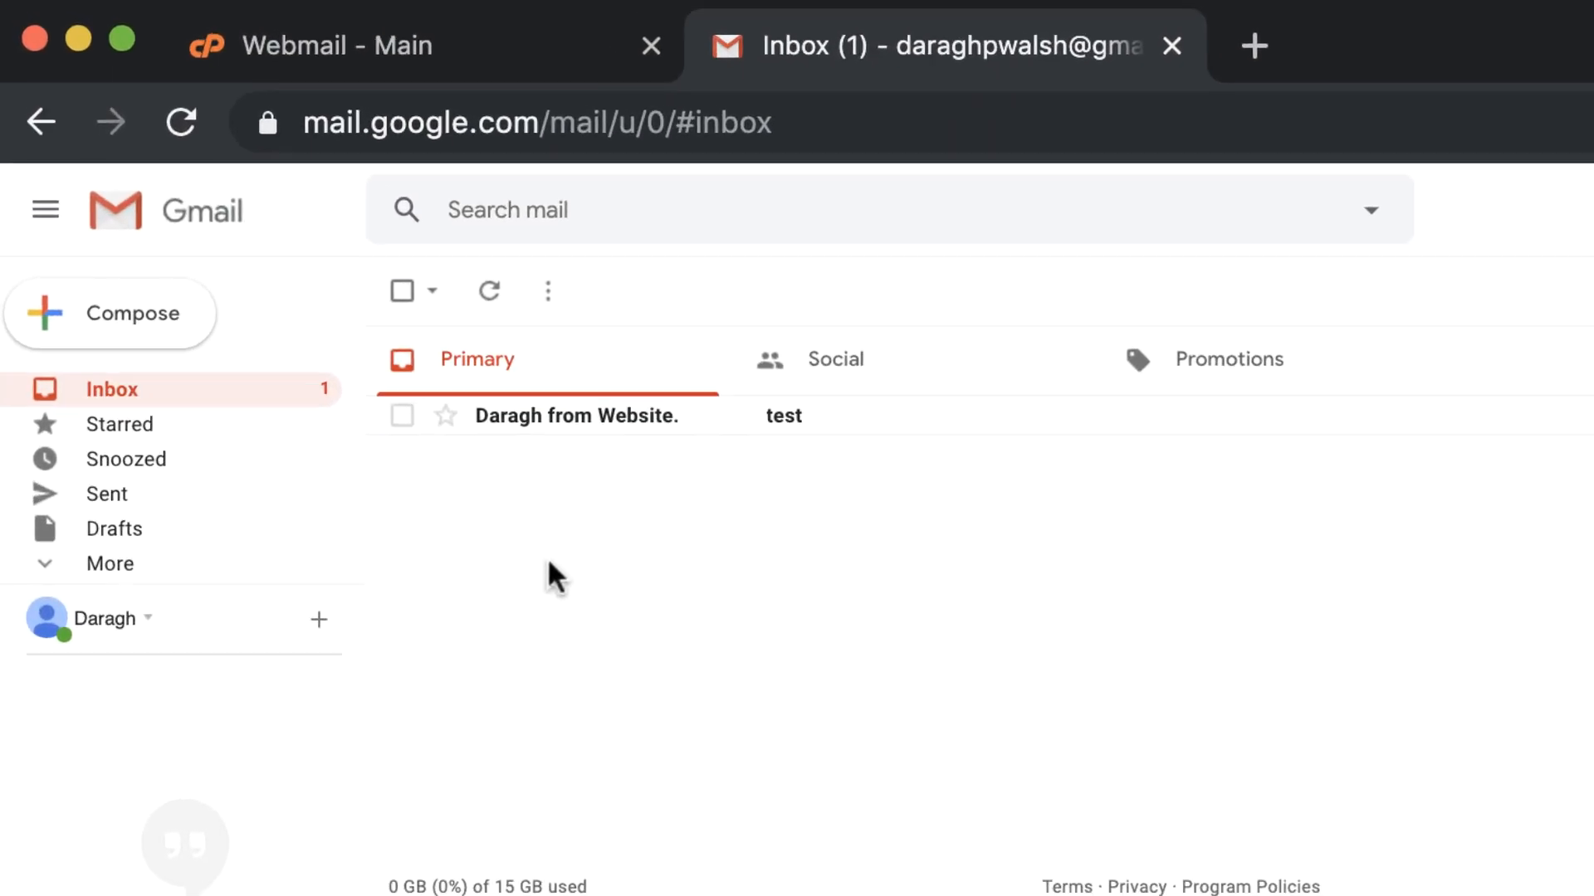
pyautogui.click(576, 415)
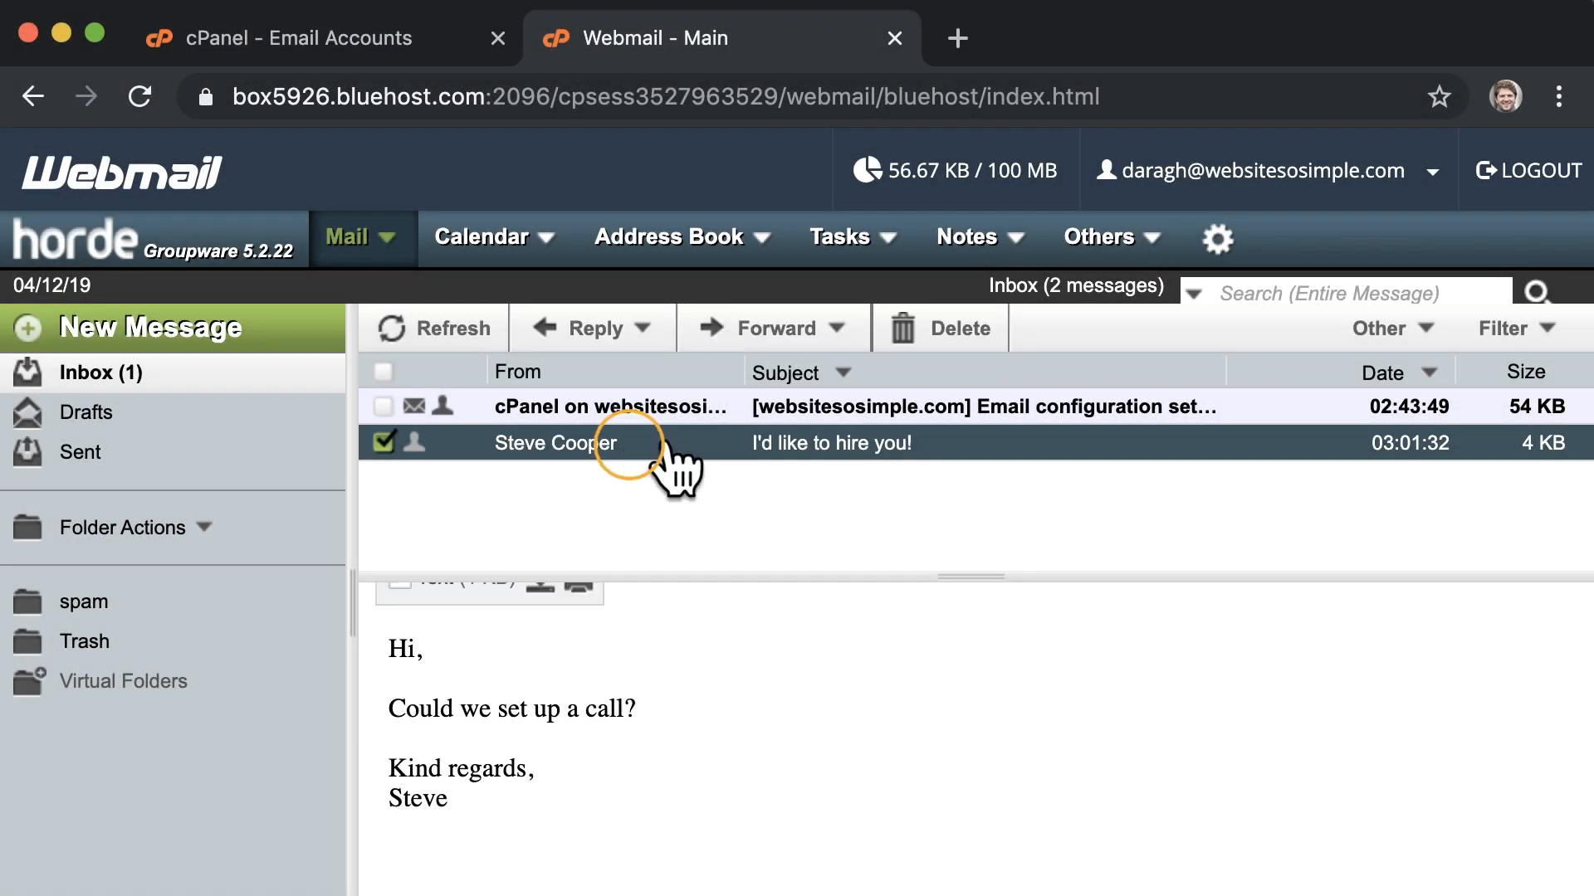
pyautogui.click(586, 327)
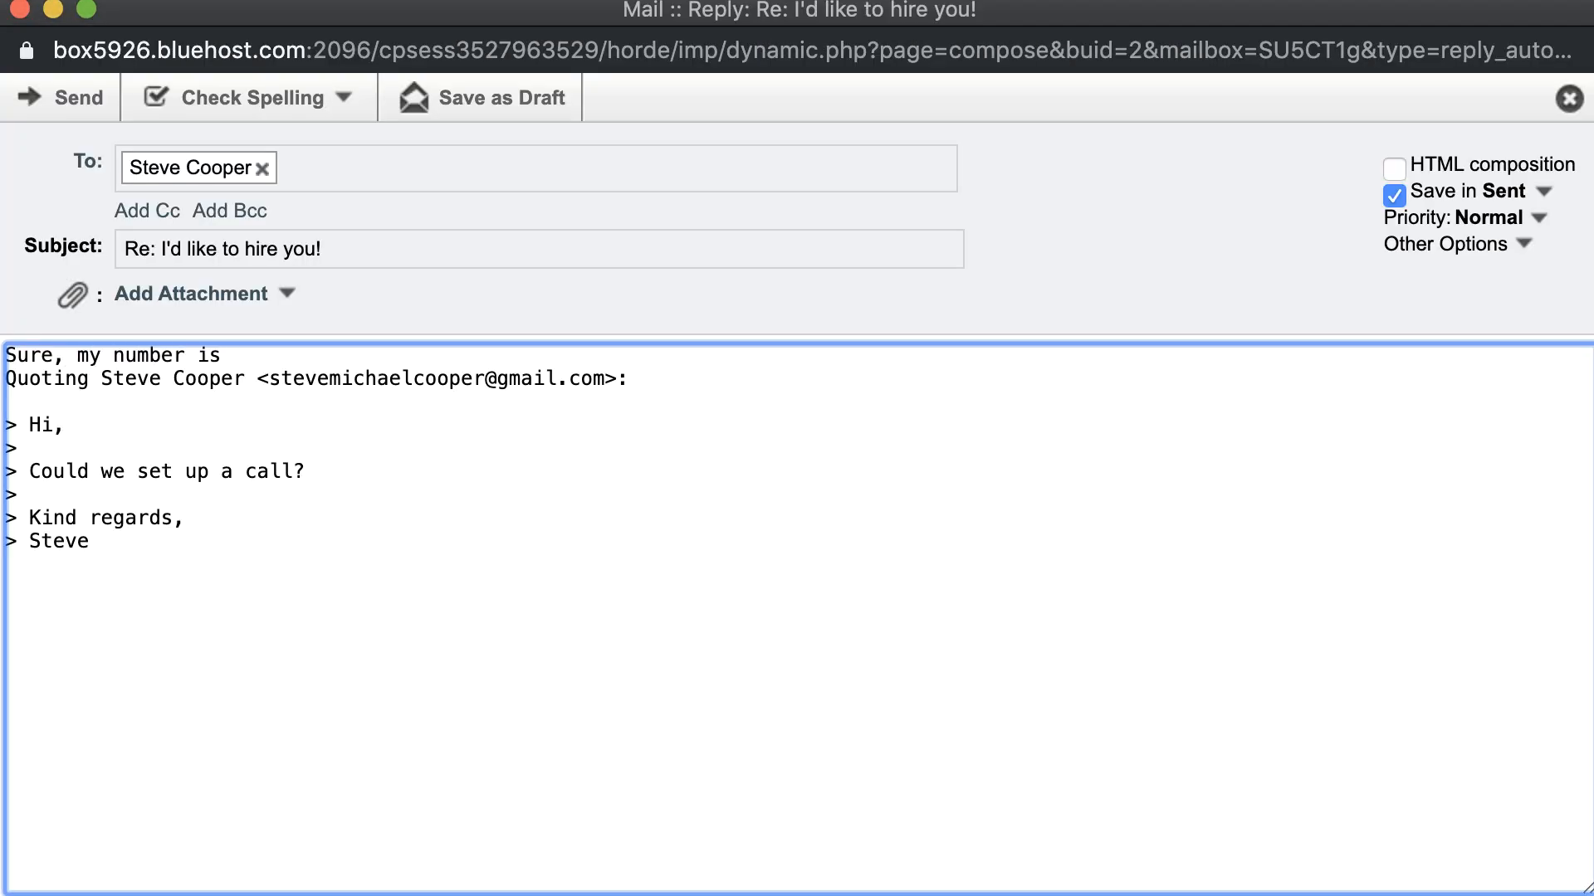
pyautogui.write('555-123')
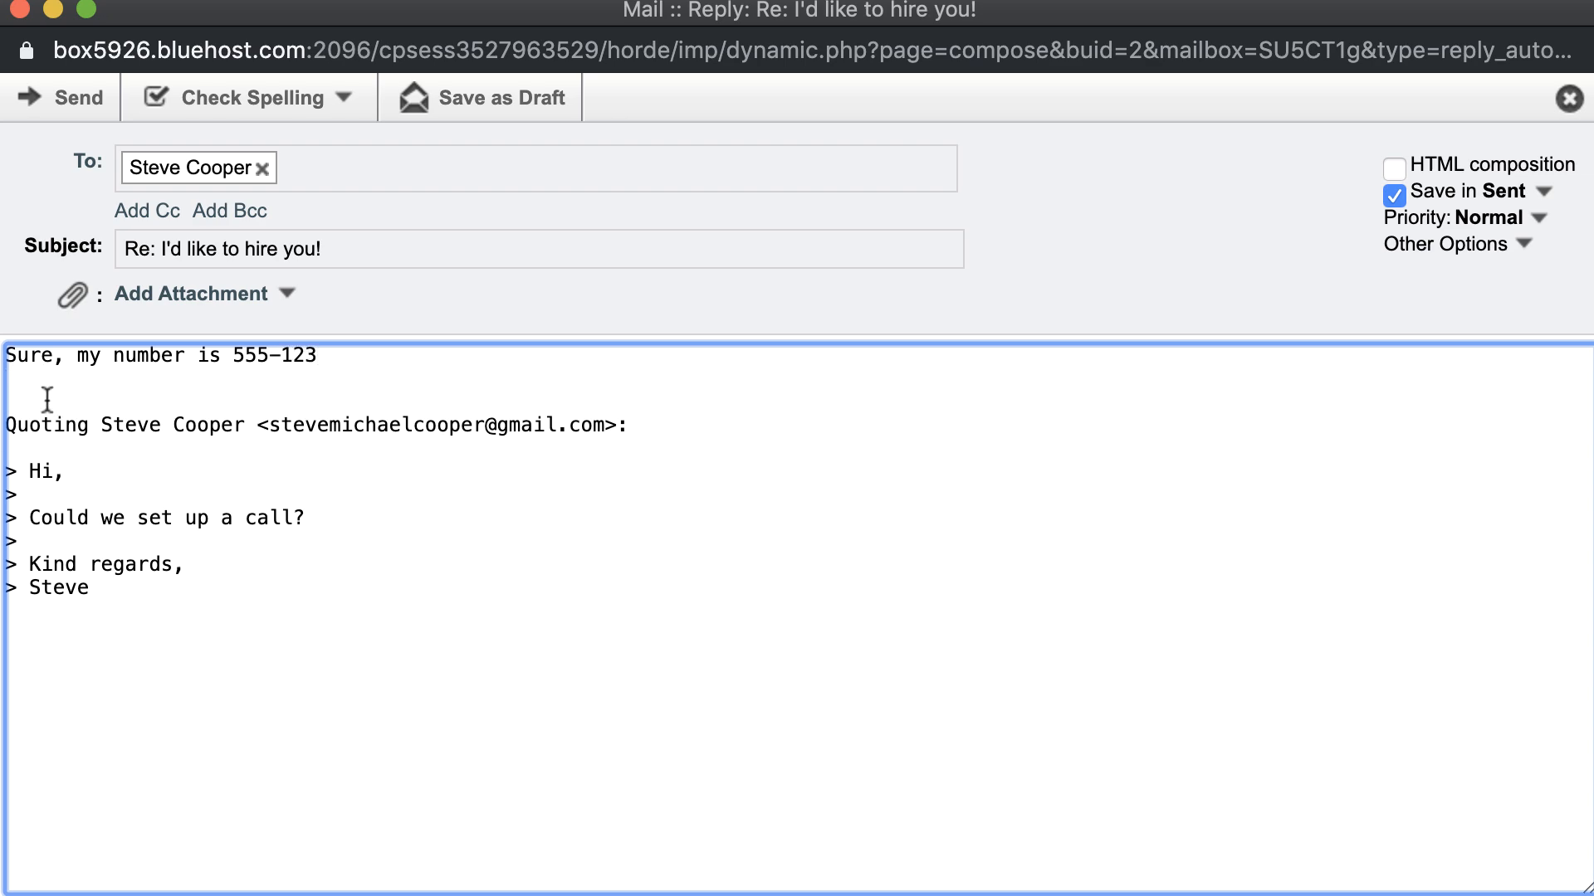